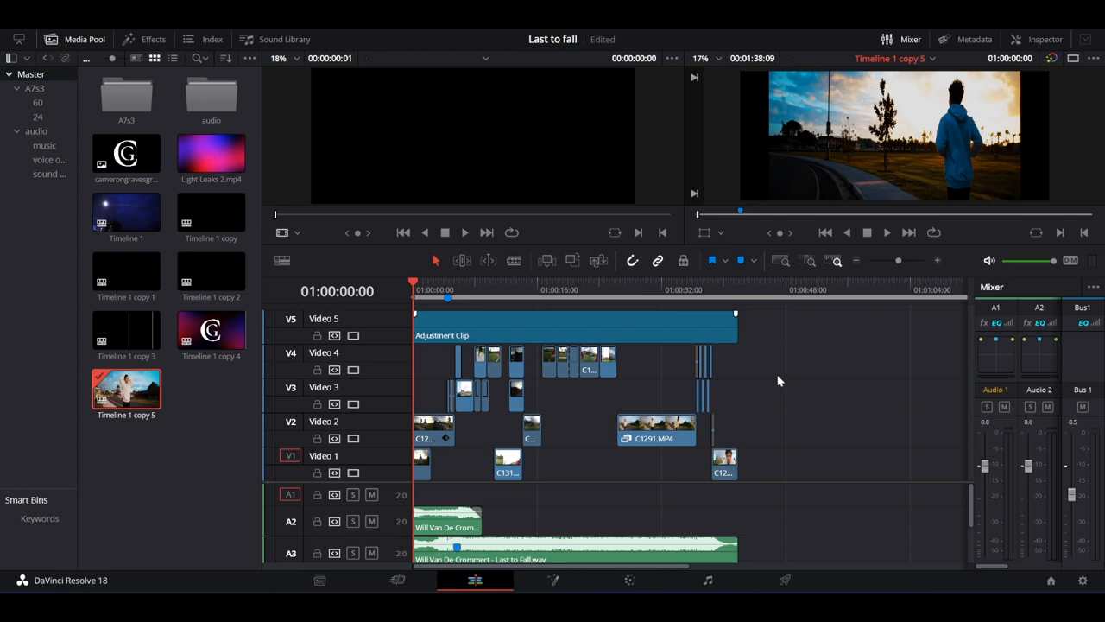
mouse_move(728, 396)
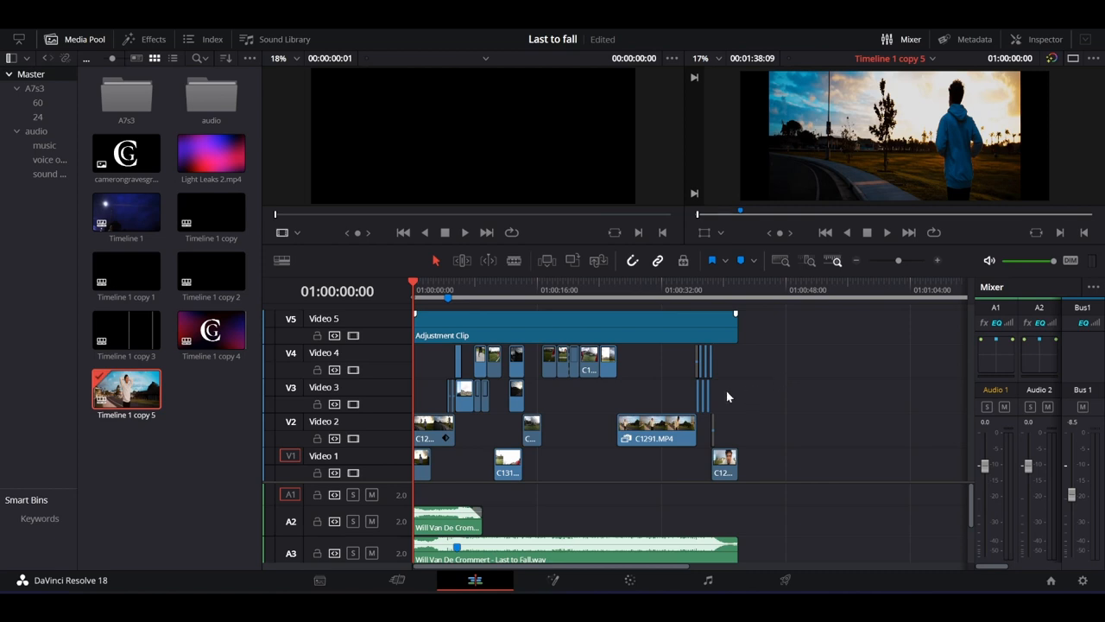
- Browse for a proxy folder location, showing the Natalia folder and its Proxy subfolder
left_click(211, 332)
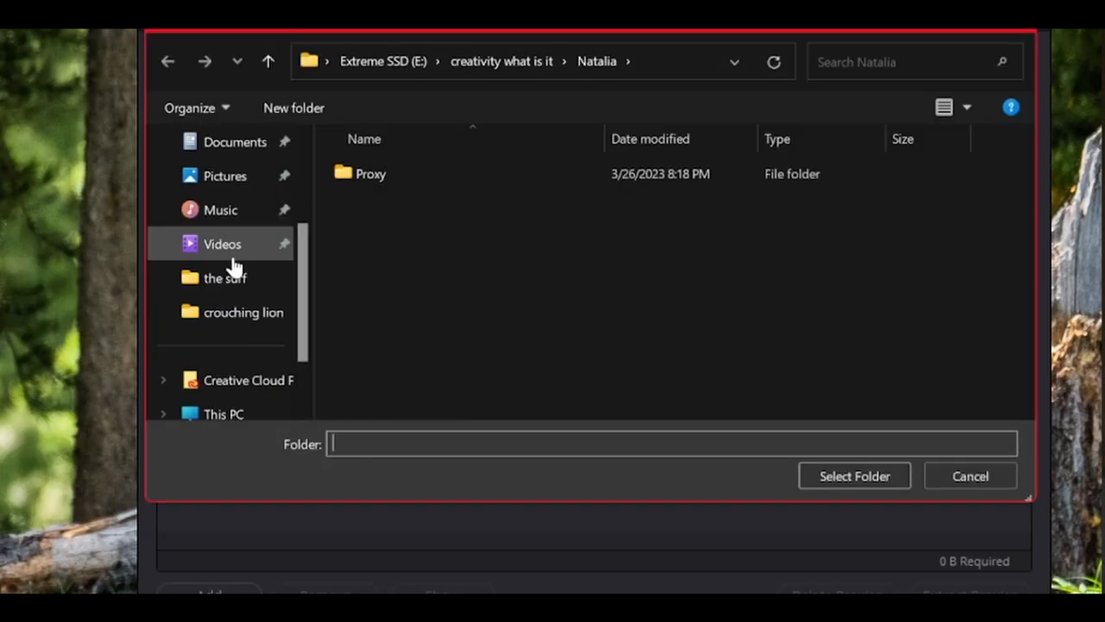
left_click(853, 475)
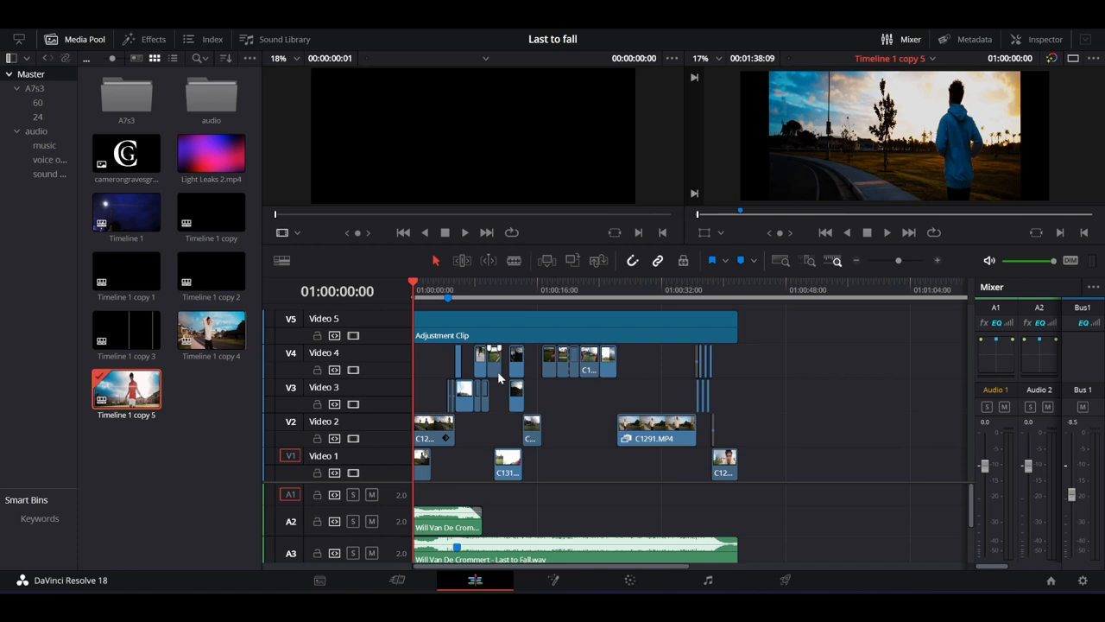
mouse_move(281, 33)
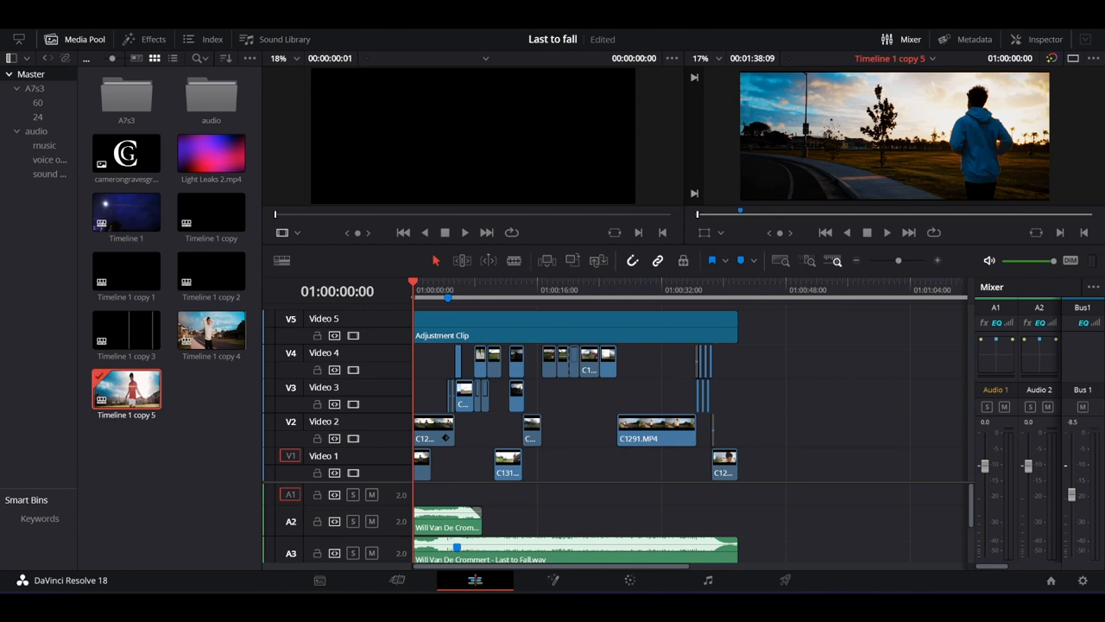
mouse_move(822, 127)
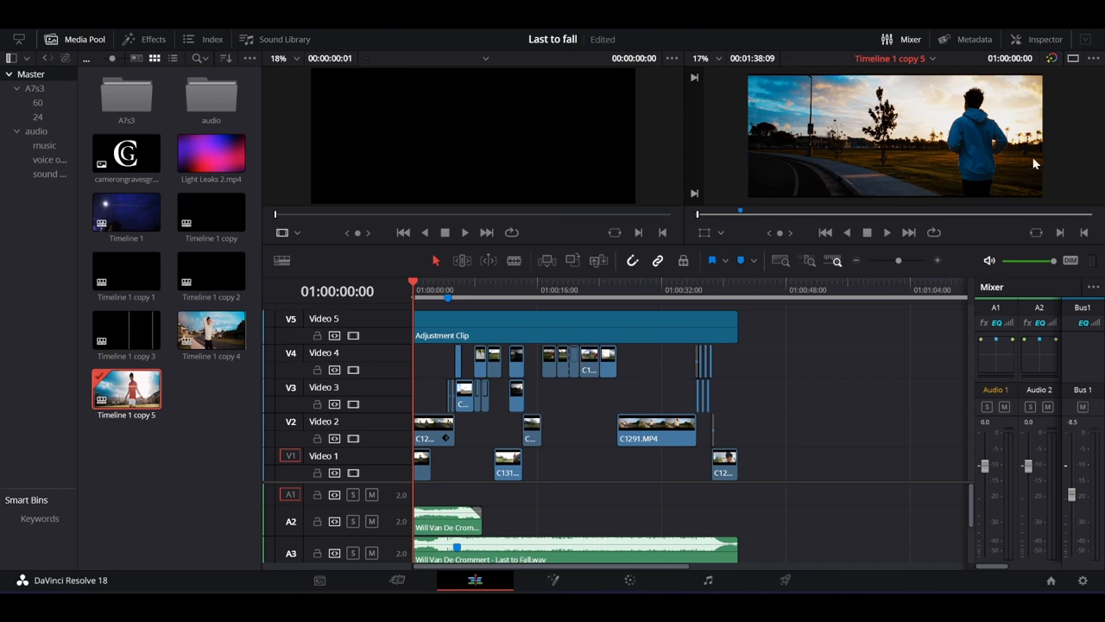
mouse_move(1035, 164)
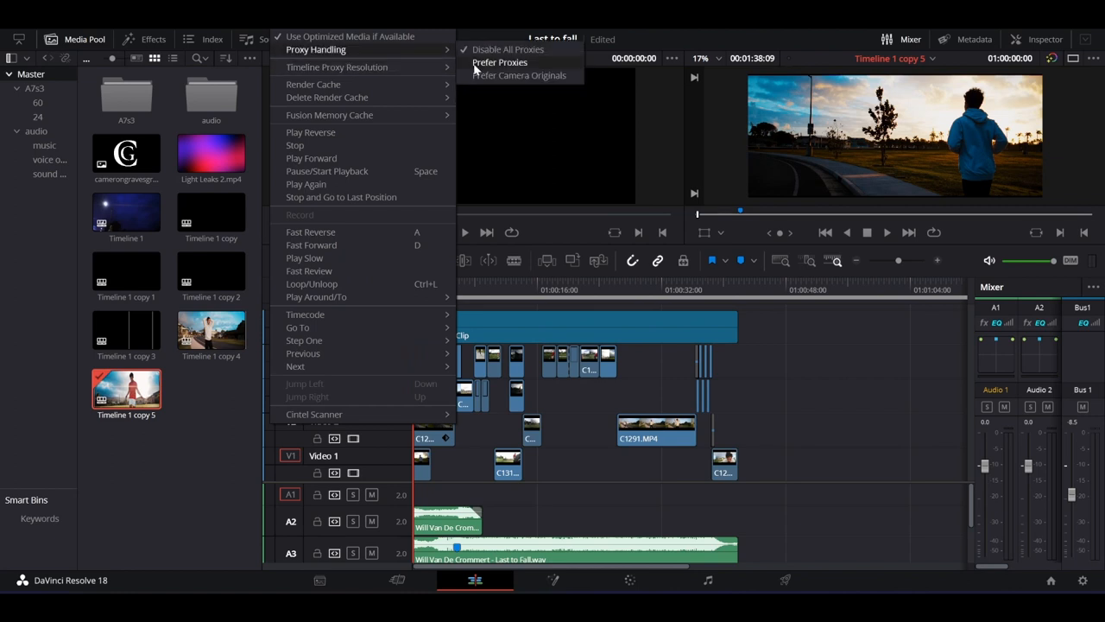
- Set Playback > Proxy Handling to Prefer Proxies
left_click(520, 75)
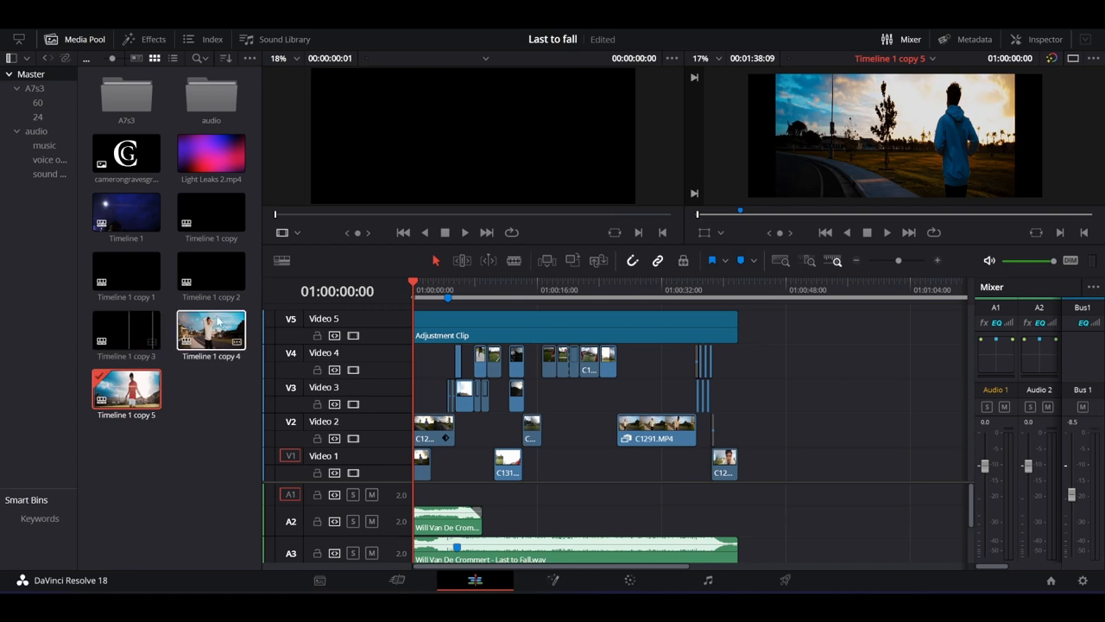
left_click(212, 272)
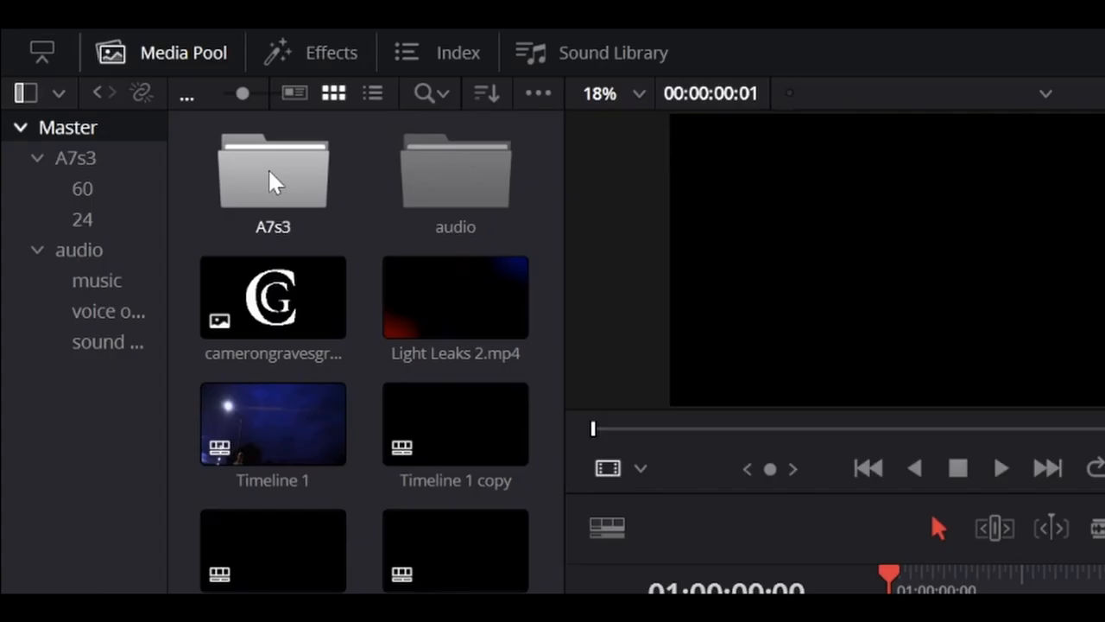
mouse_move(285, 207)
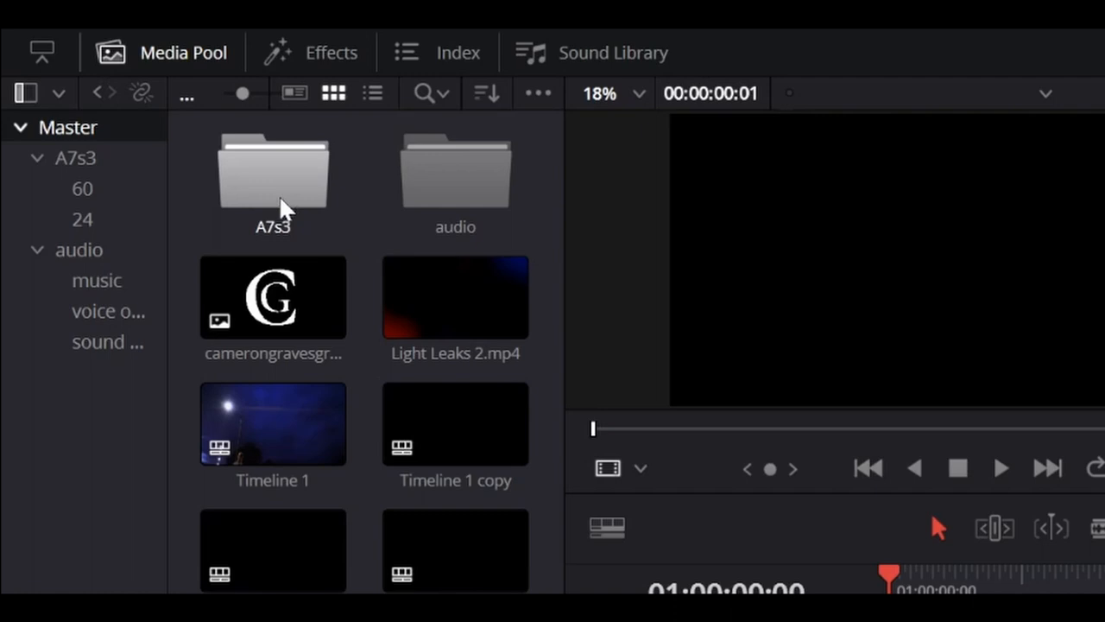
mouse_move(289, 177)
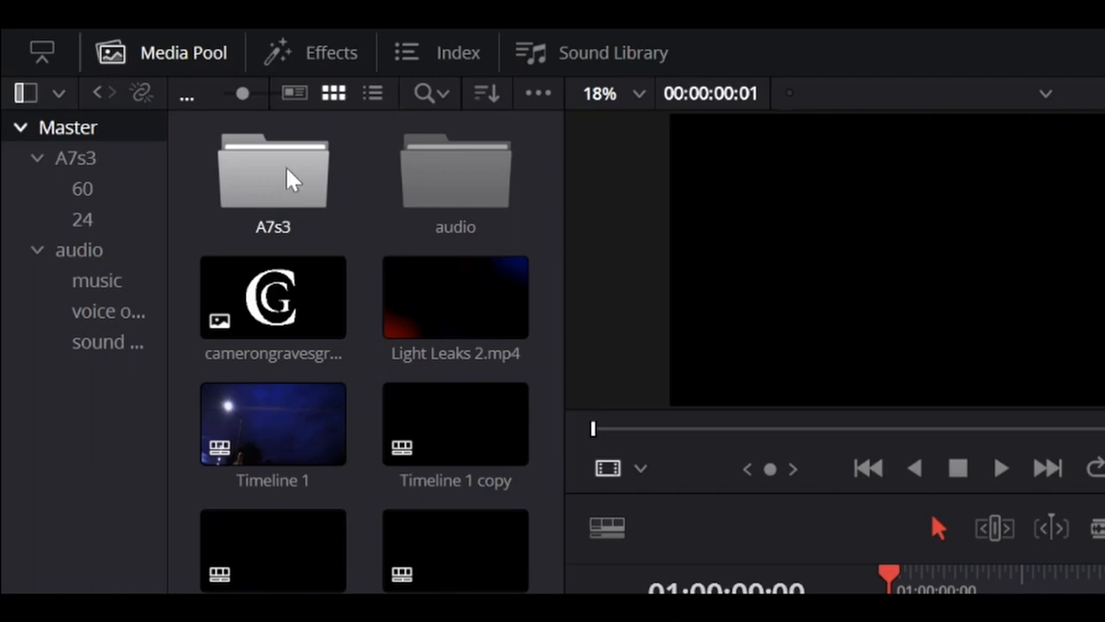
mouse_move(290, 195)
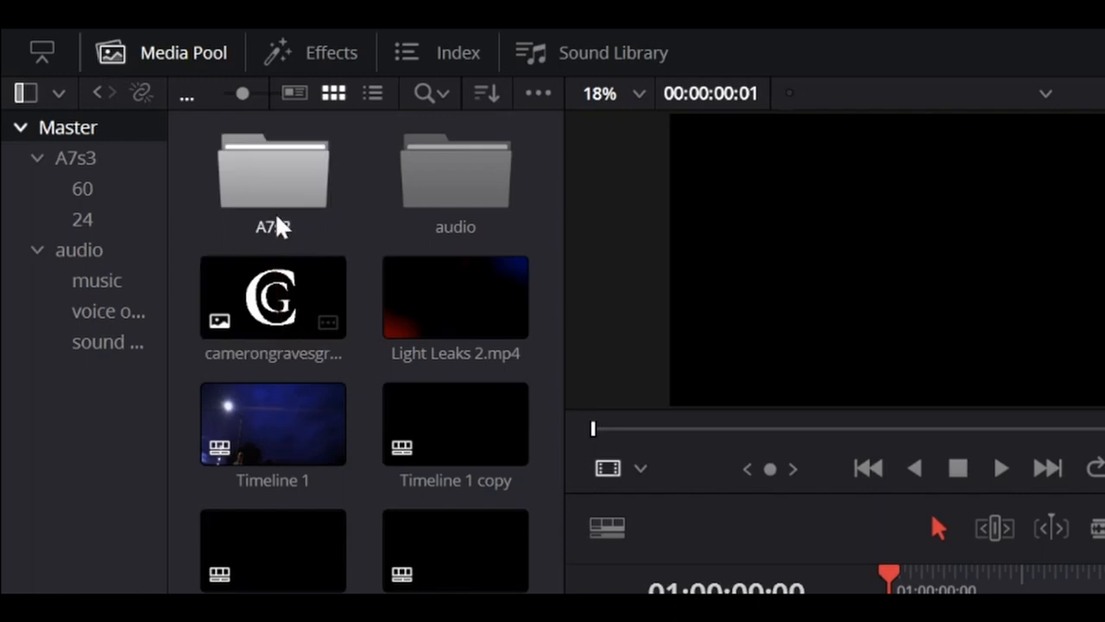
mouse_move(287, 188)
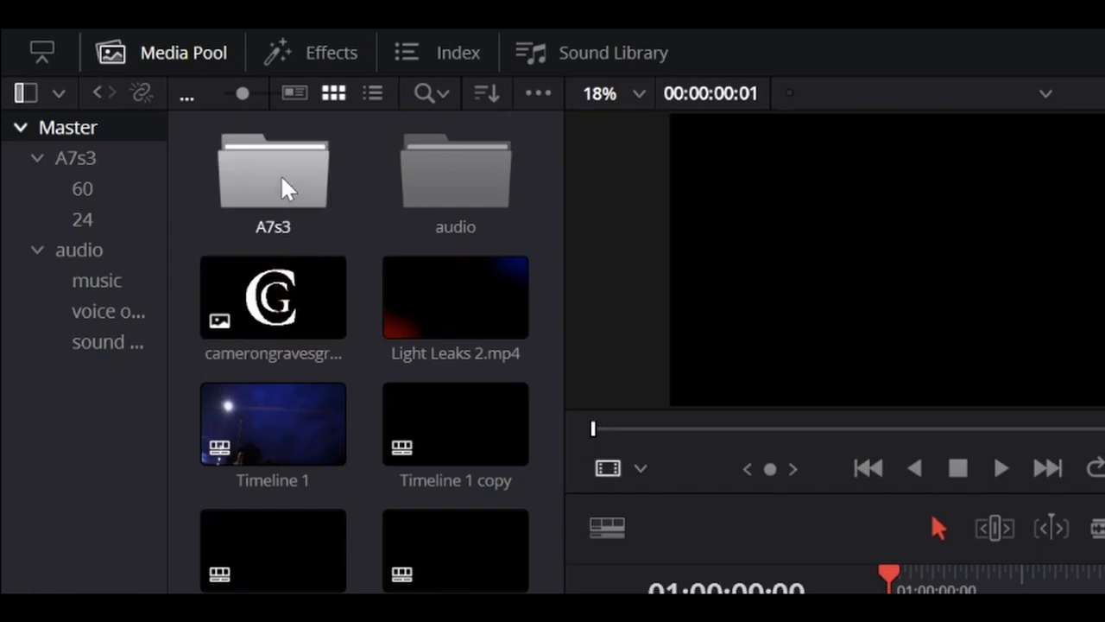
double_click(273, 172)
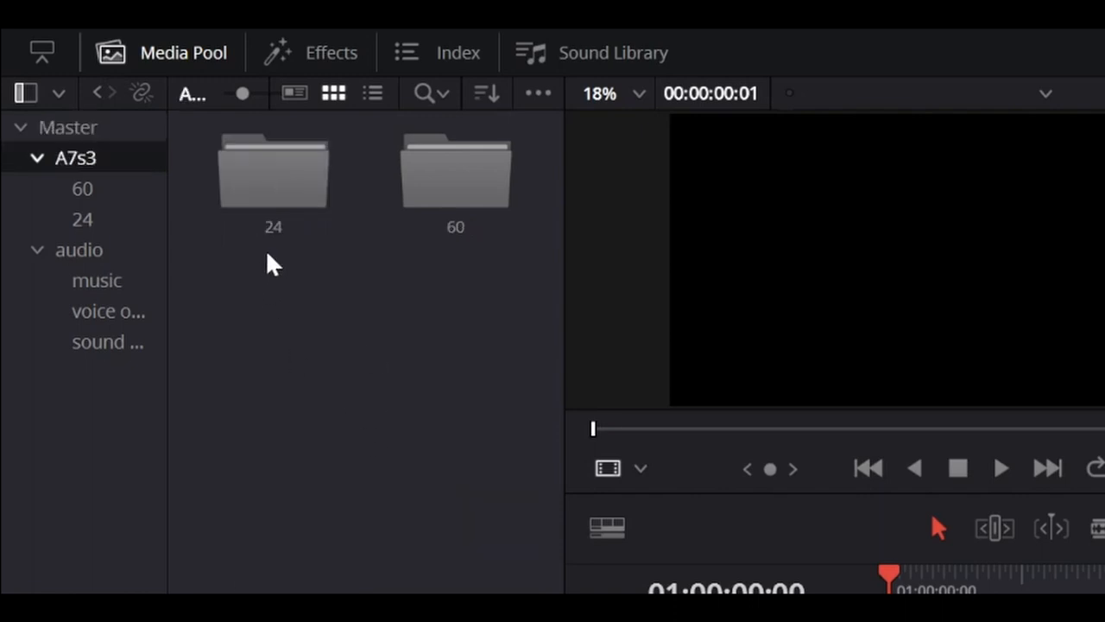
left_click(273, 173)
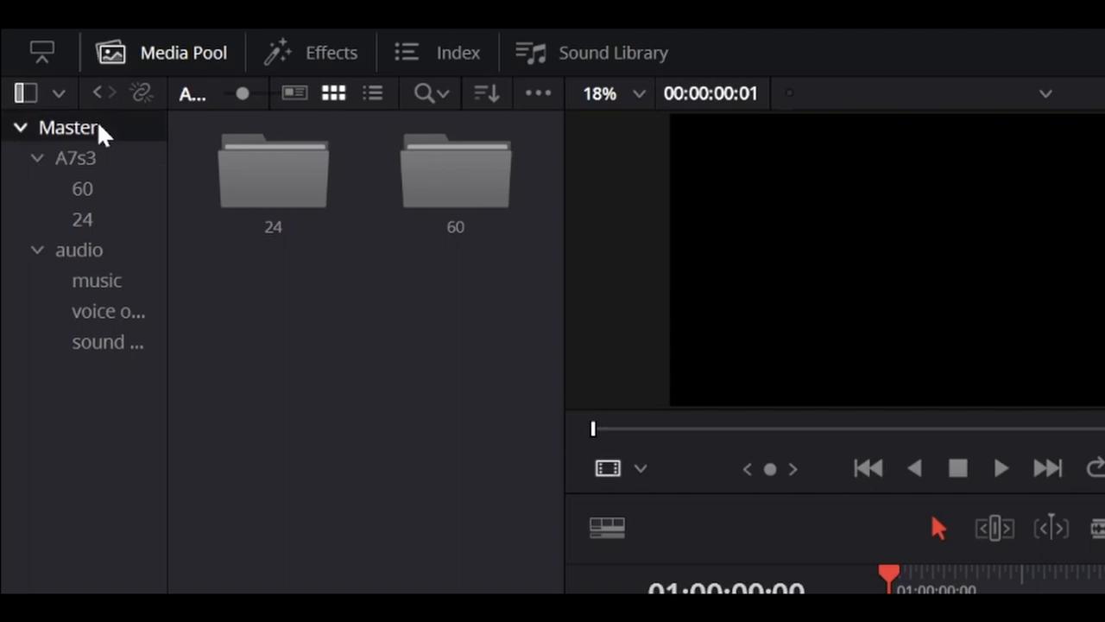
left_click(68, 127)
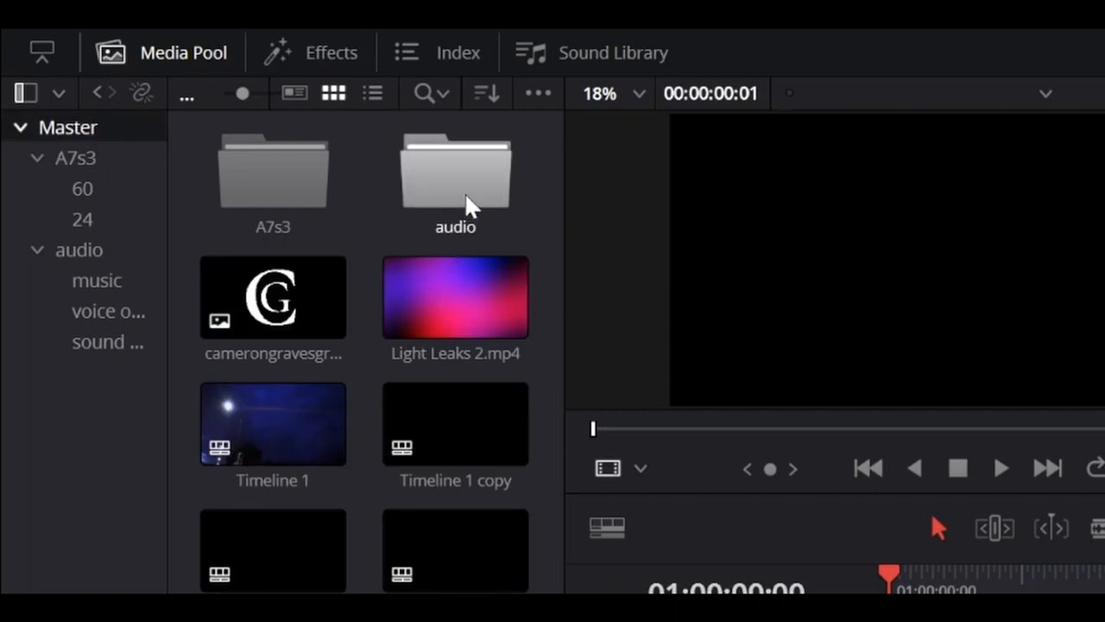
- Open the audio bin, then the A7s3 > 60 bin to list its MP4 clips
double_click(454, 173)
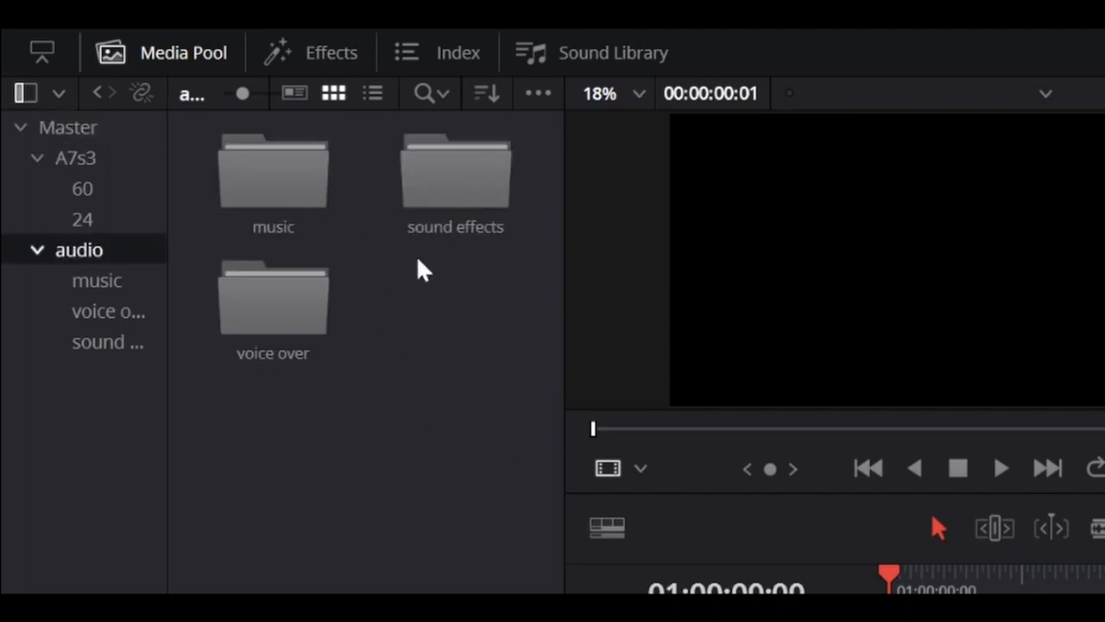
left_click(273, 298)
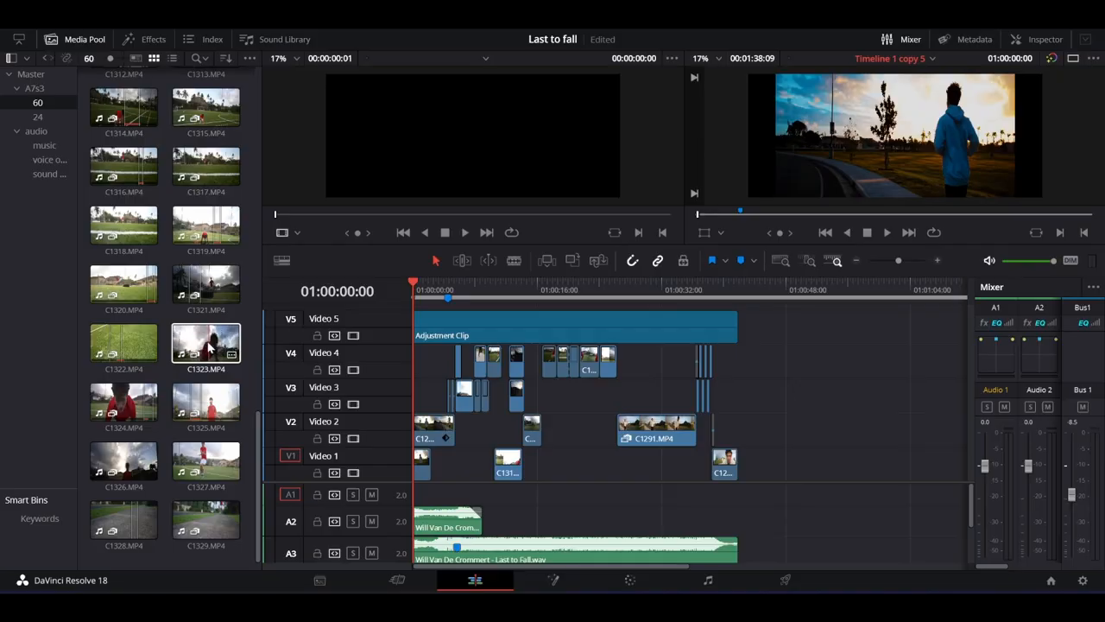
- Load C1323.MP4, the push-up shot, into the source viewer
left_click(205, 345)
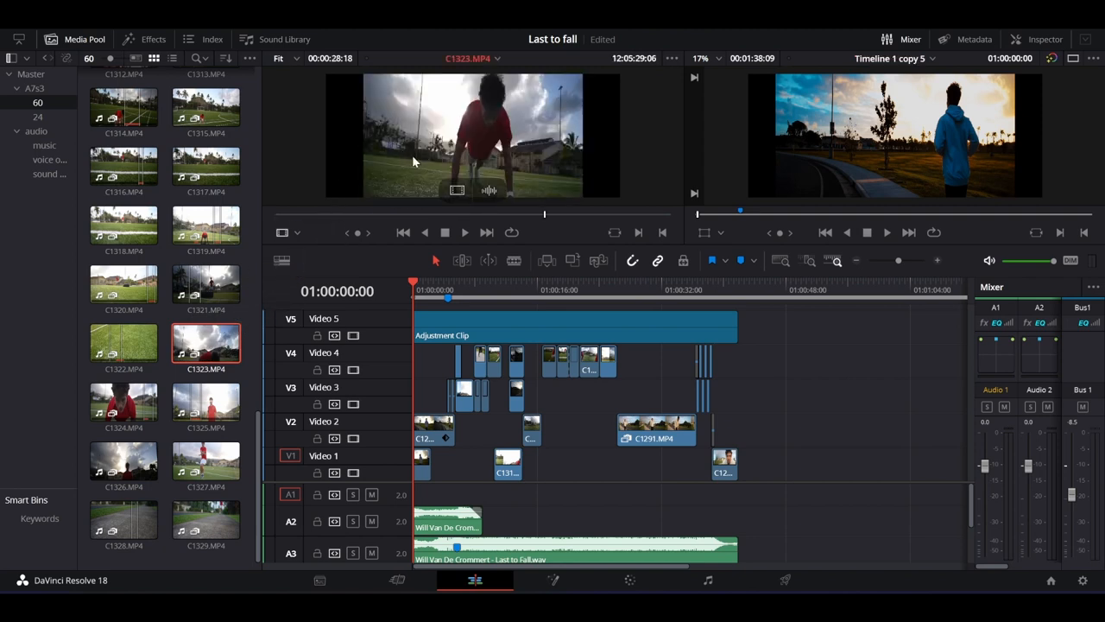
mouse_move(531, 224)
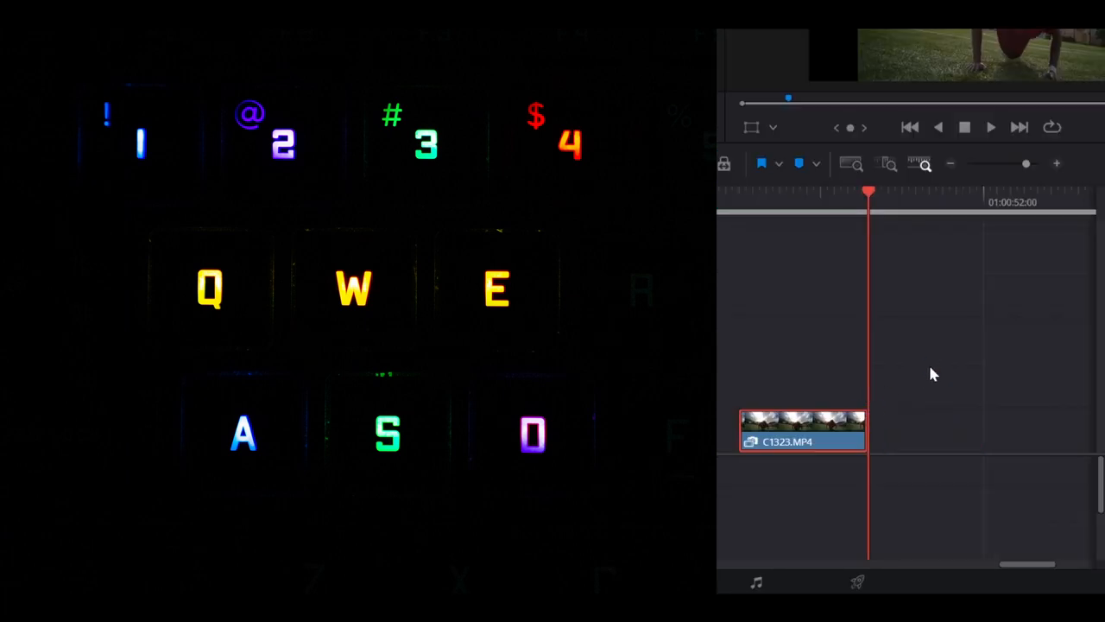
mouse_move(1088, 449)
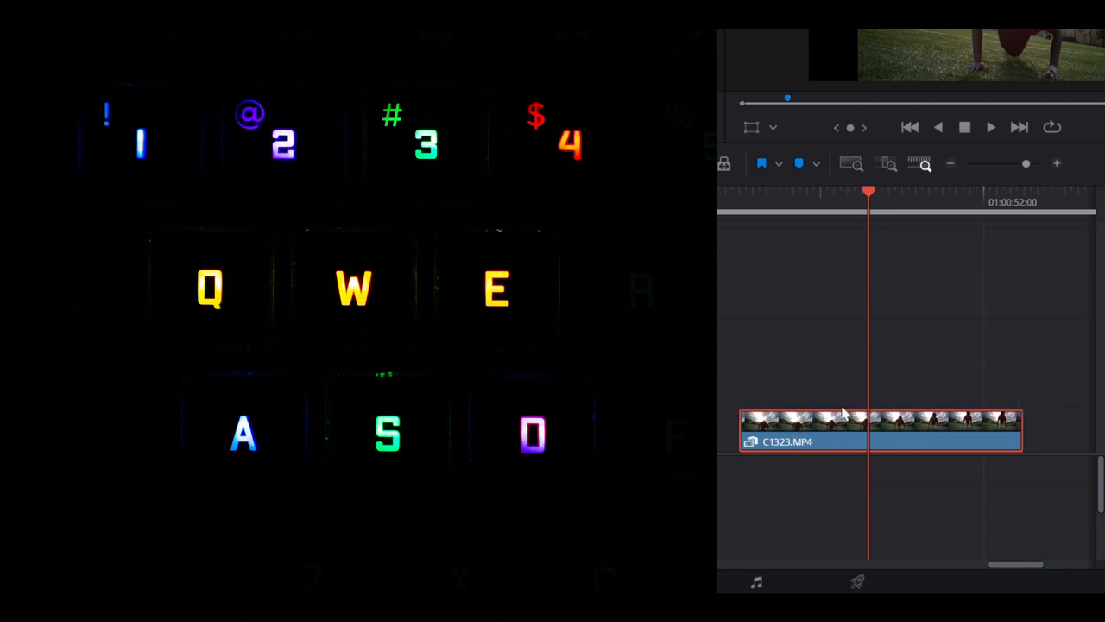
- Extend the C1323.MP4 clip's edge on the timeline to lengthen it
left_click(872, 423)
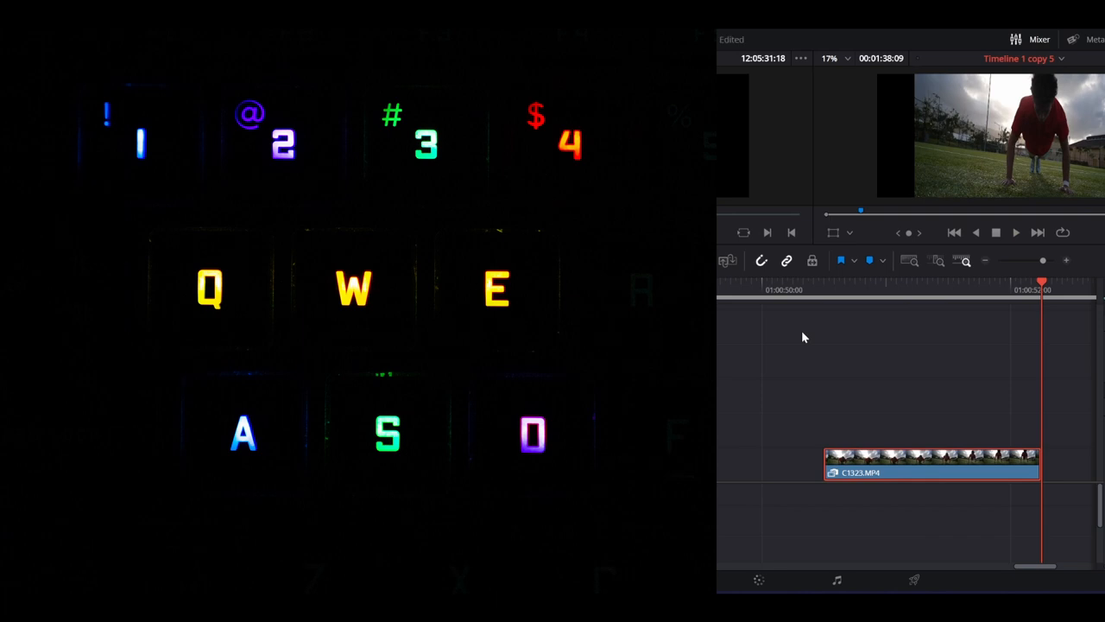
mouse_move(784, 296)
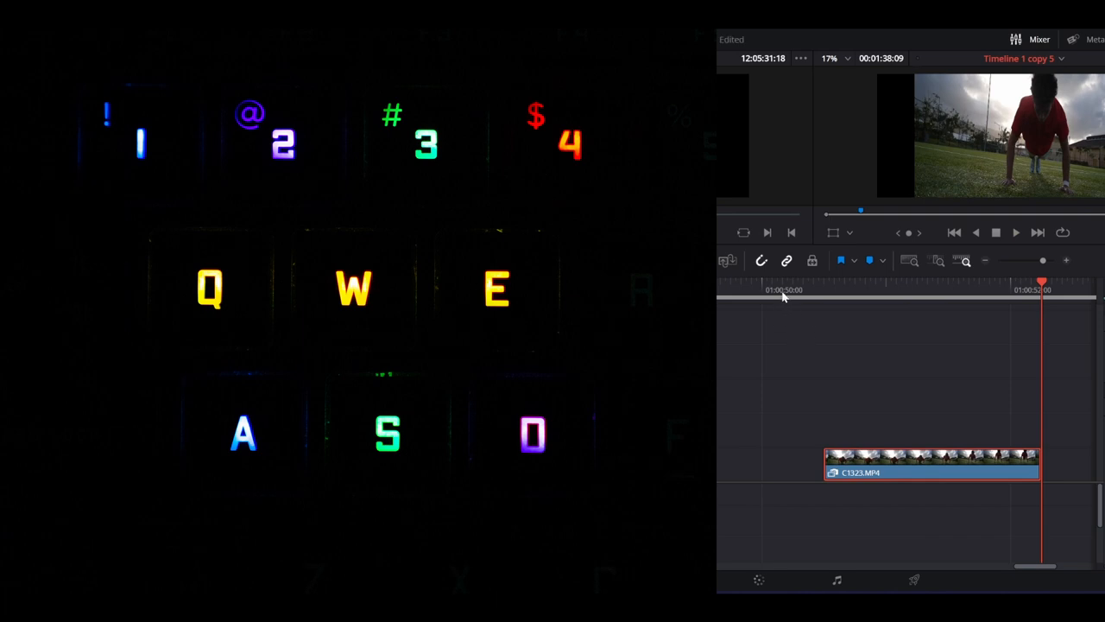
mouse_move(838, 299)
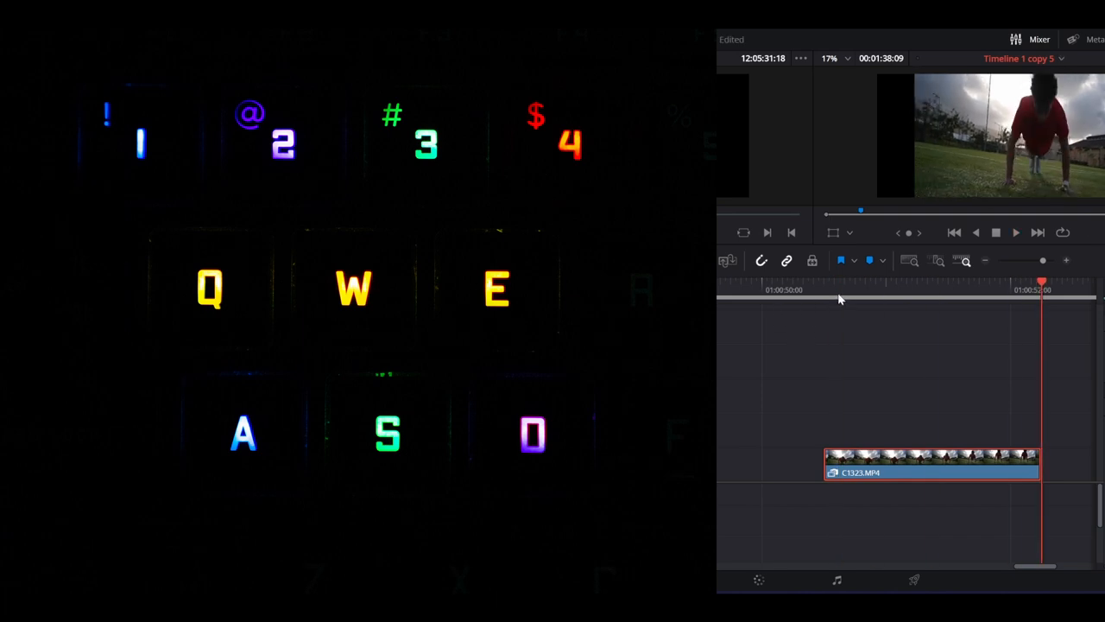
mouse_move(835, 329)
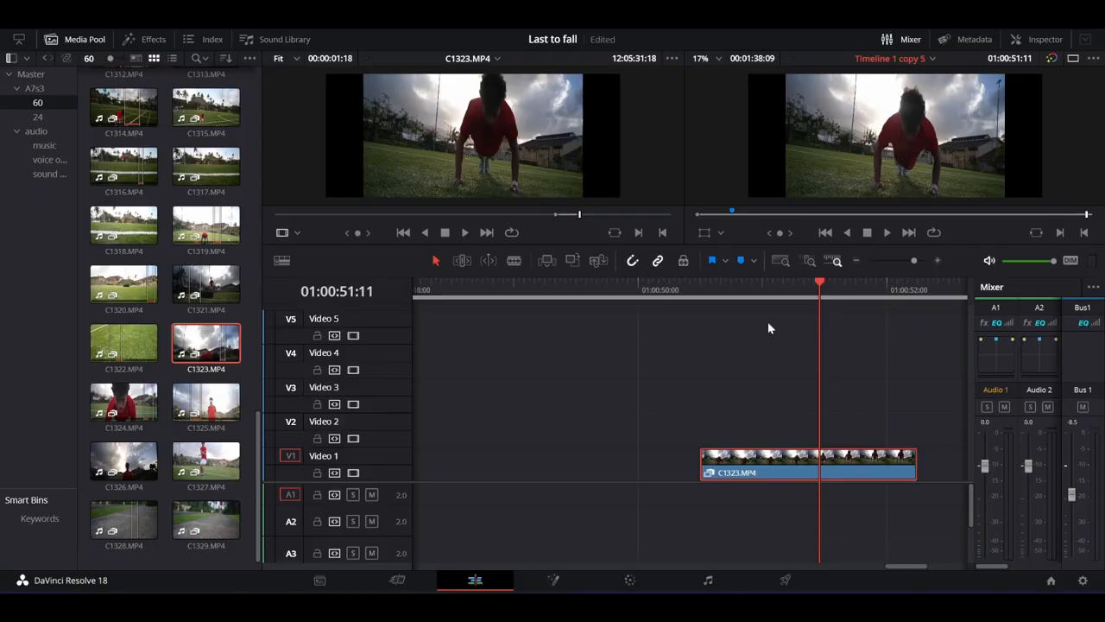
mouse_move(723, 317)
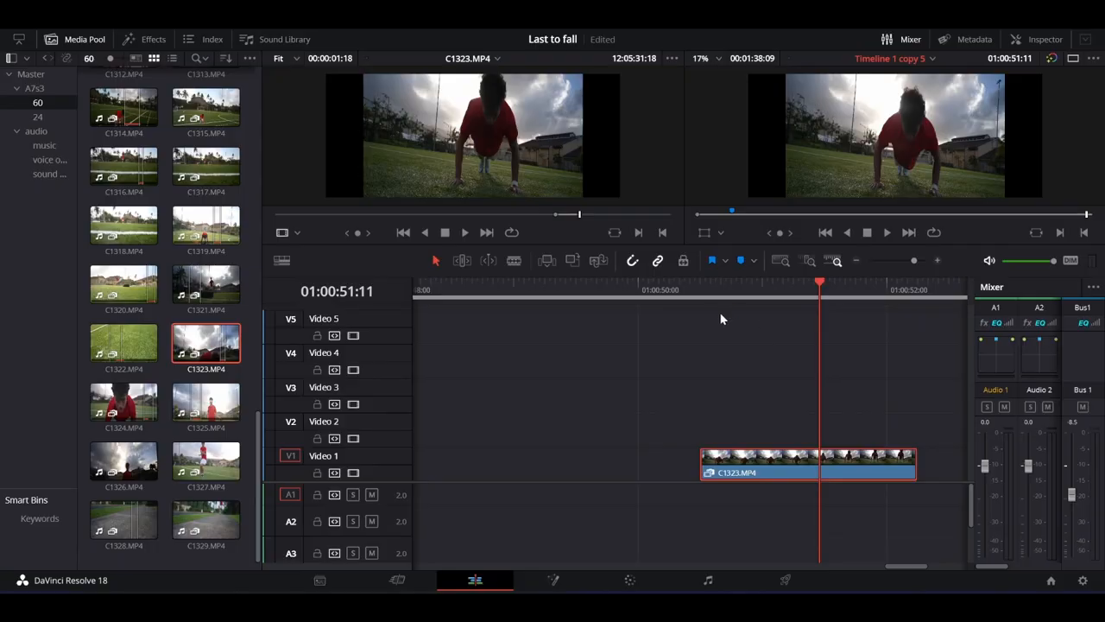
mouse_move(697, 290)
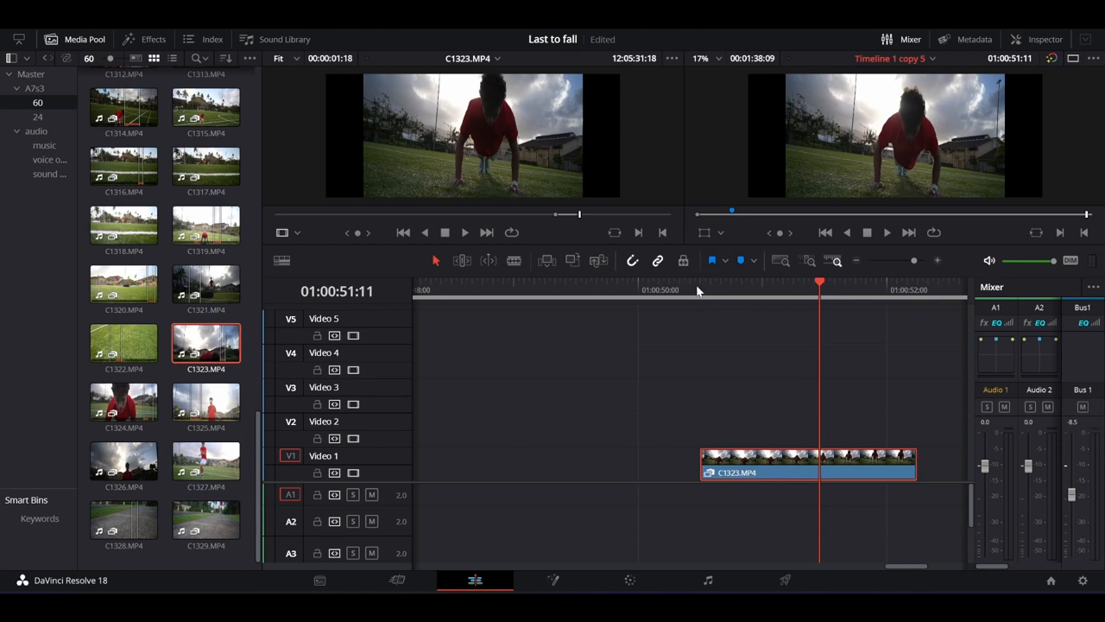
- Park the playhead at C1323's start on Video 1, near 01:00:50:12
left_click(699, 289)
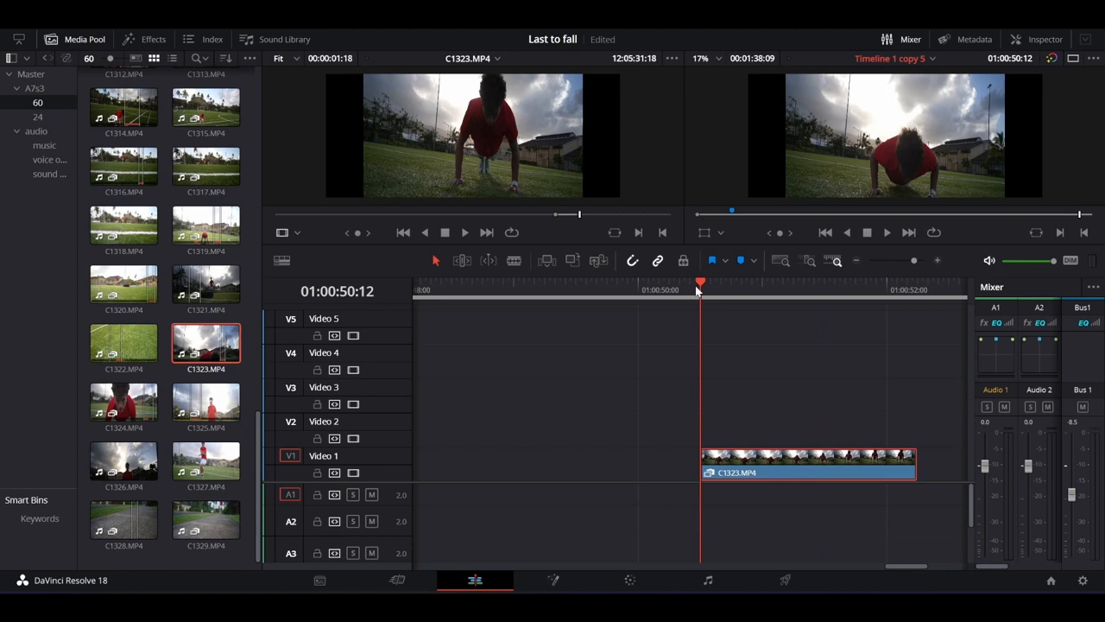
mouse_move(846, 353)
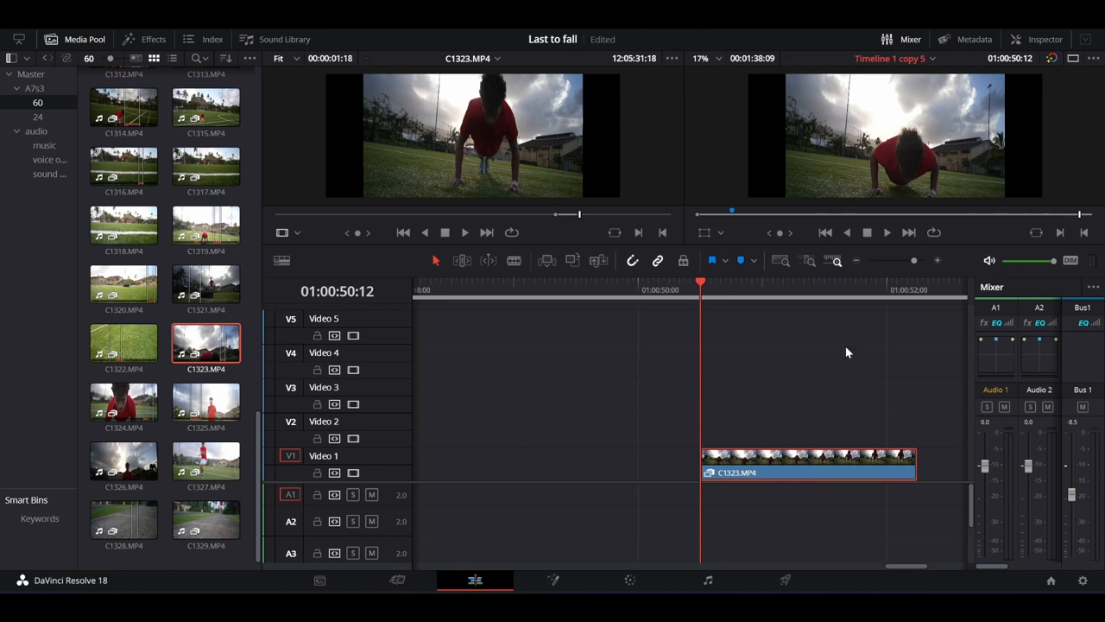
mouse_move(606, 272)
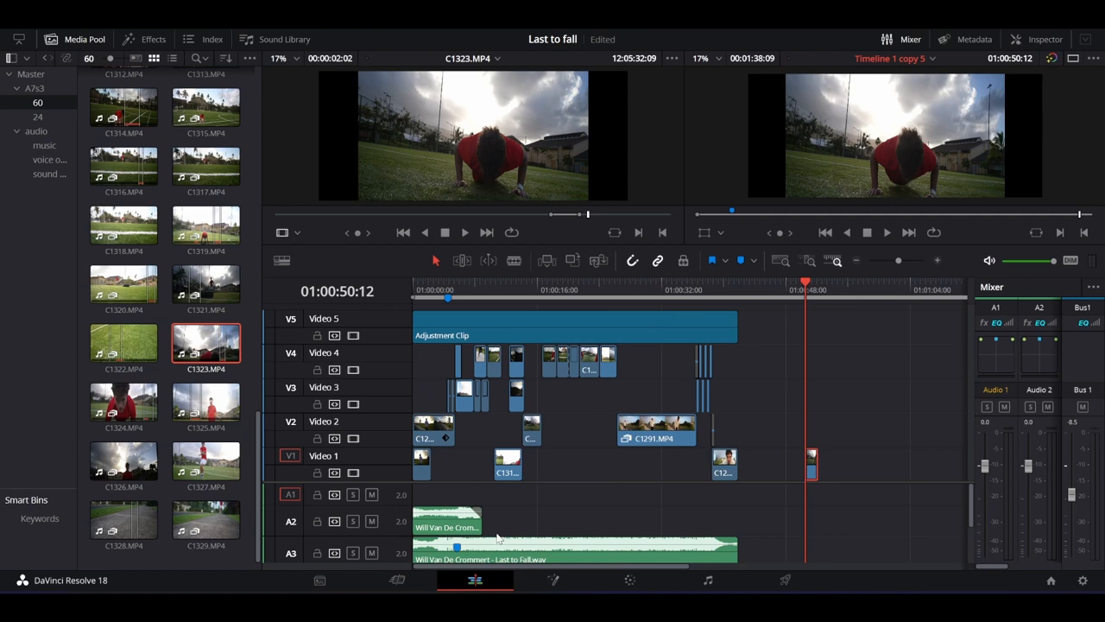
mouse_move(482, 301)
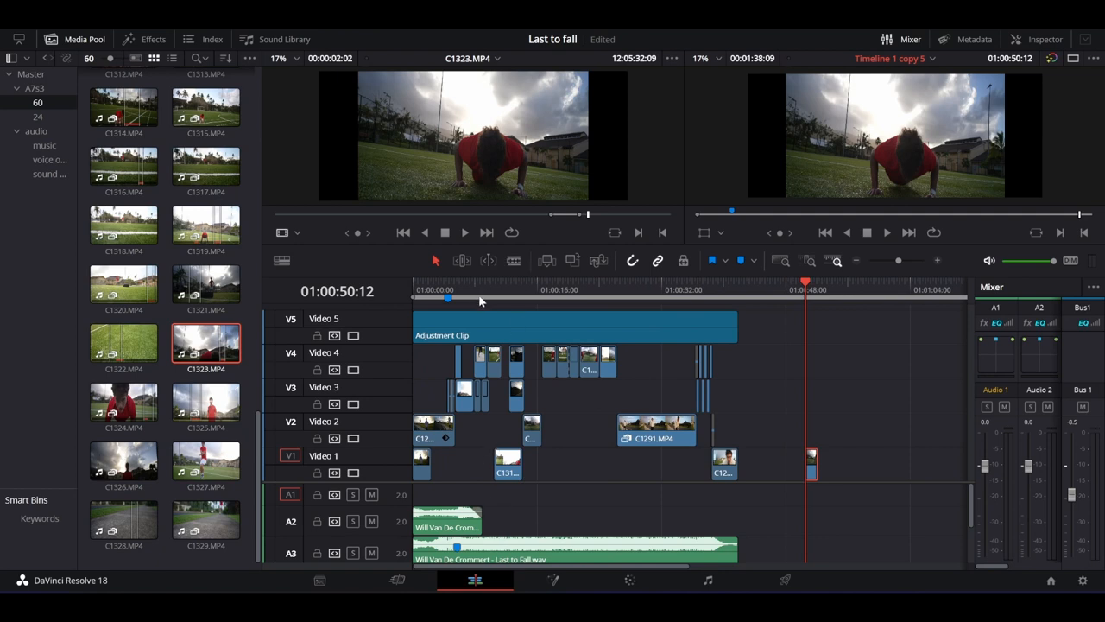
mouse_move(518, 298)
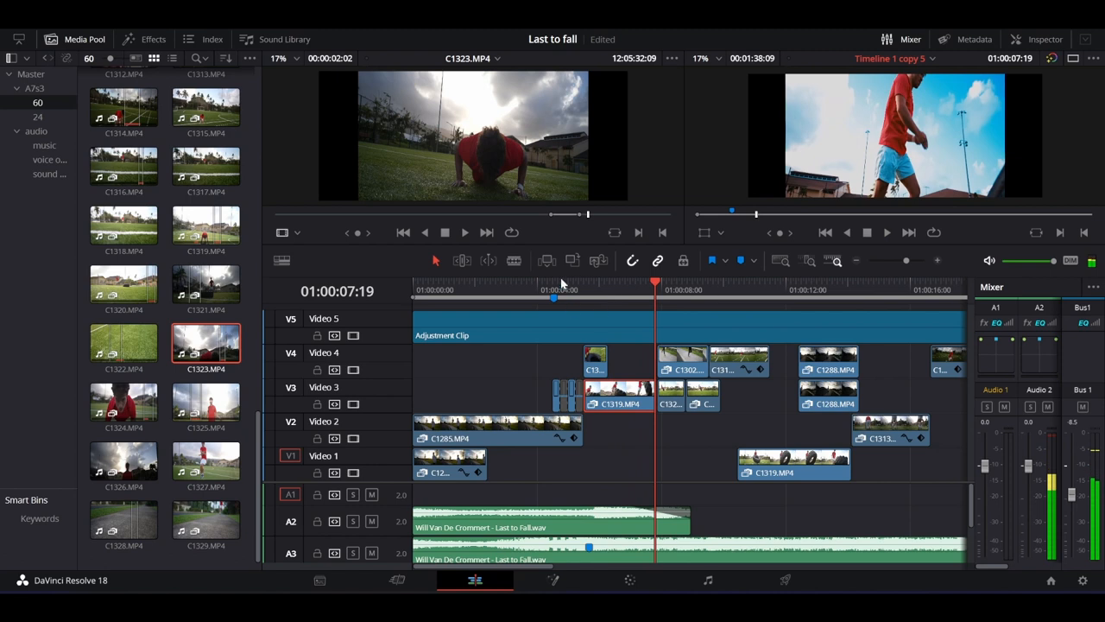
left_click(609, 289)
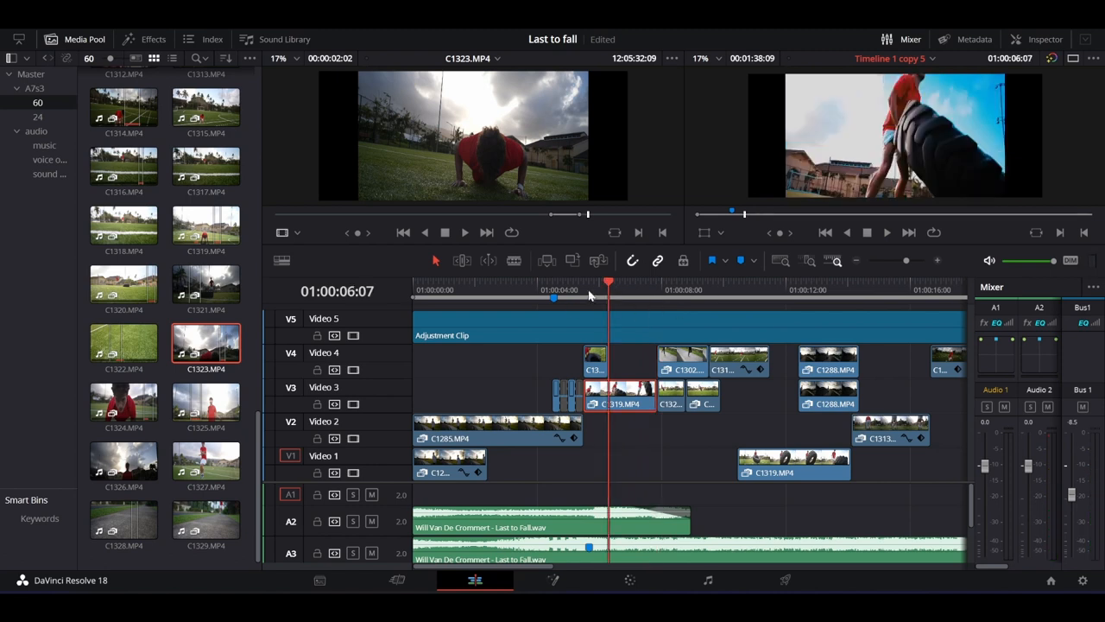
left_click(585, 280)
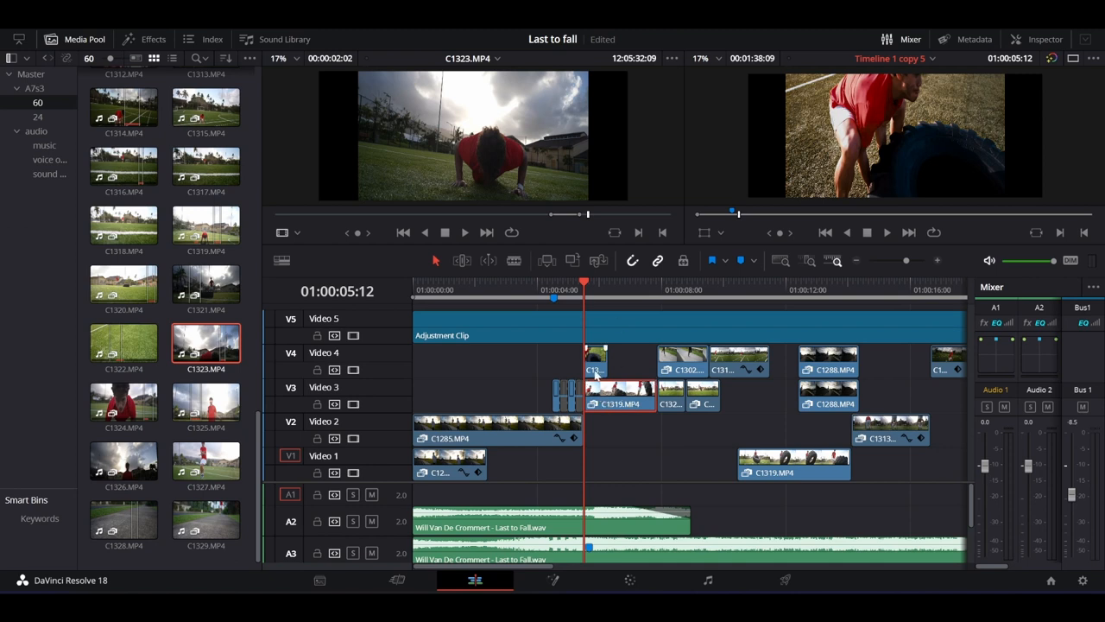
mouse_move(715, 338)
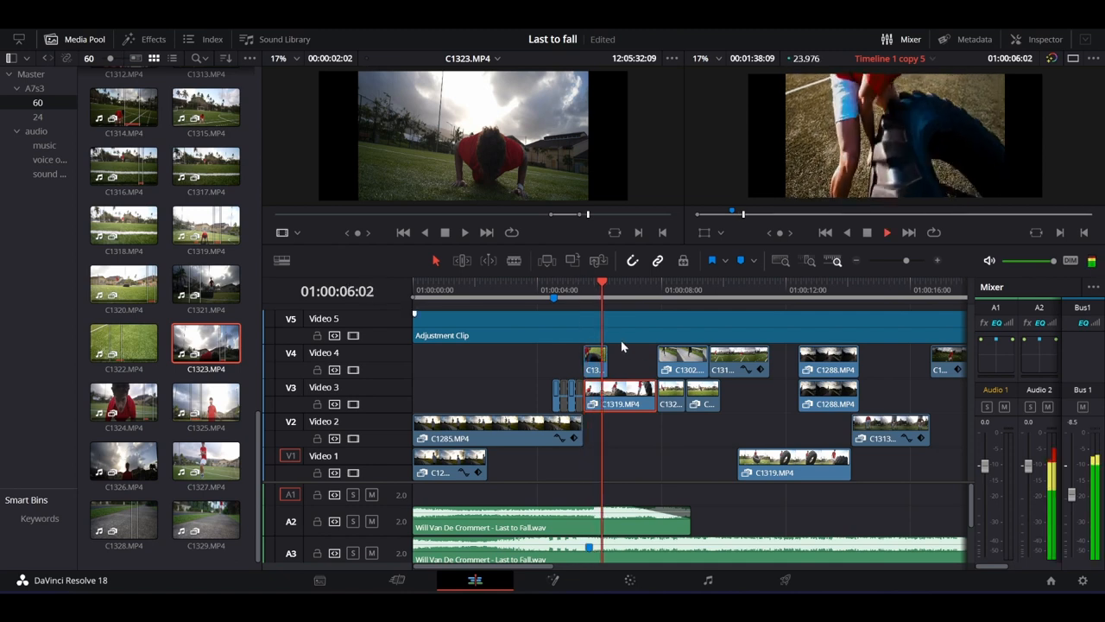
left_click(644, 293)
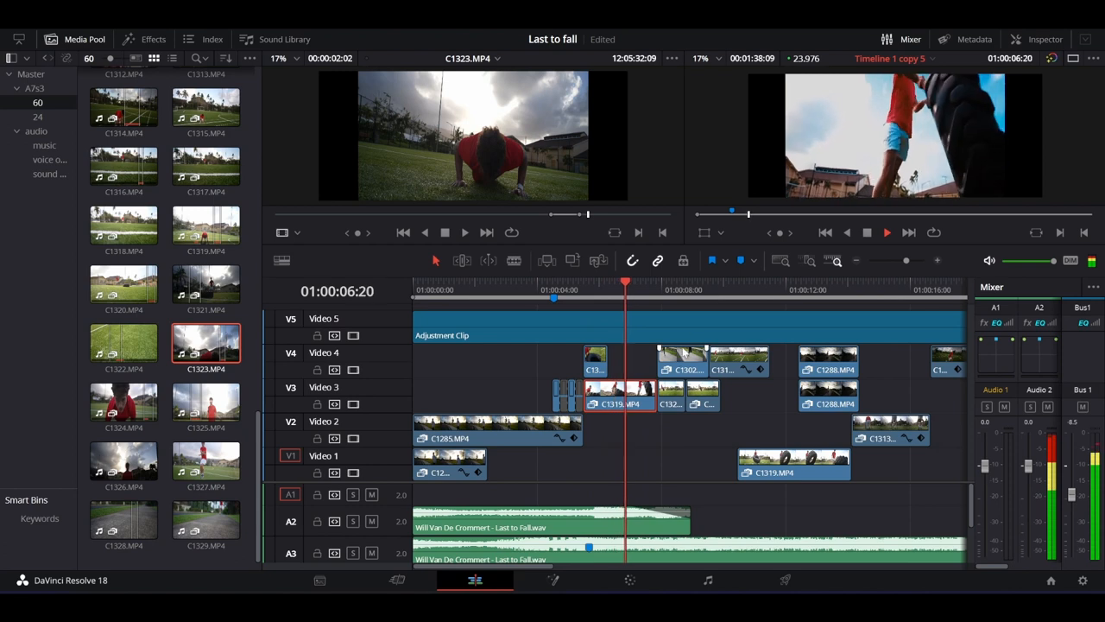
left_click(584, 289)
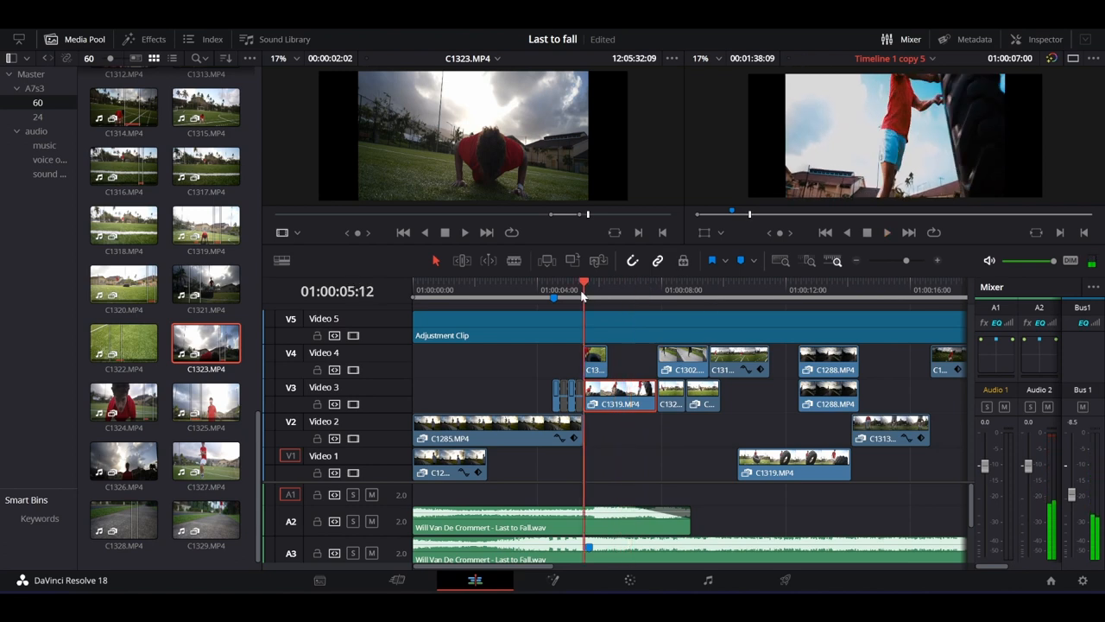
left_click(630, 290)
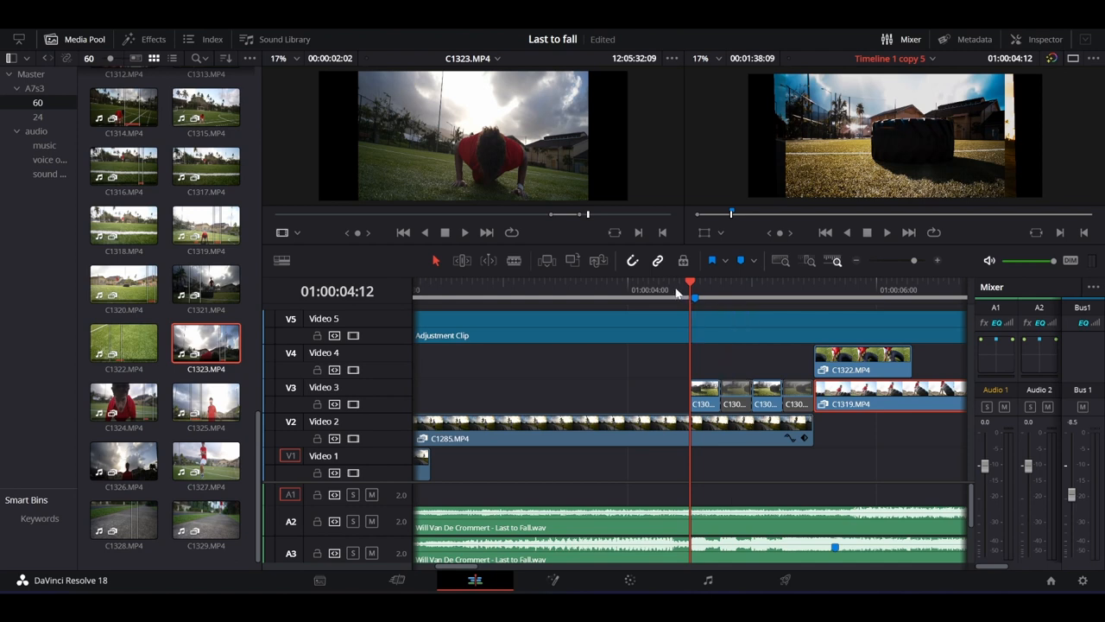
mouse_move(729, 344)
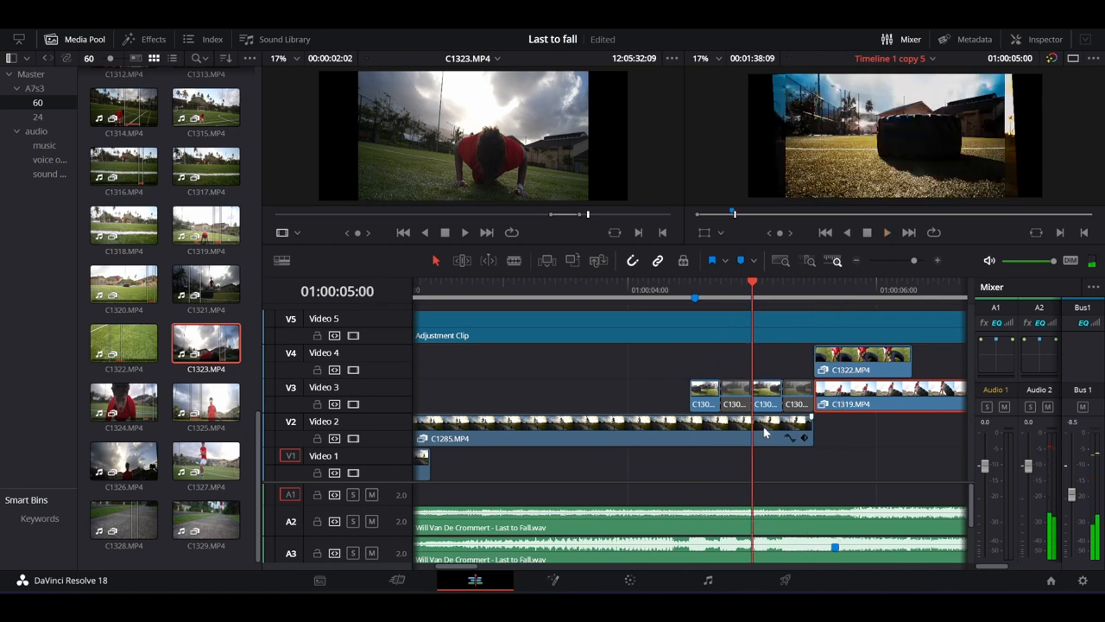
mouse_move(775, 354)
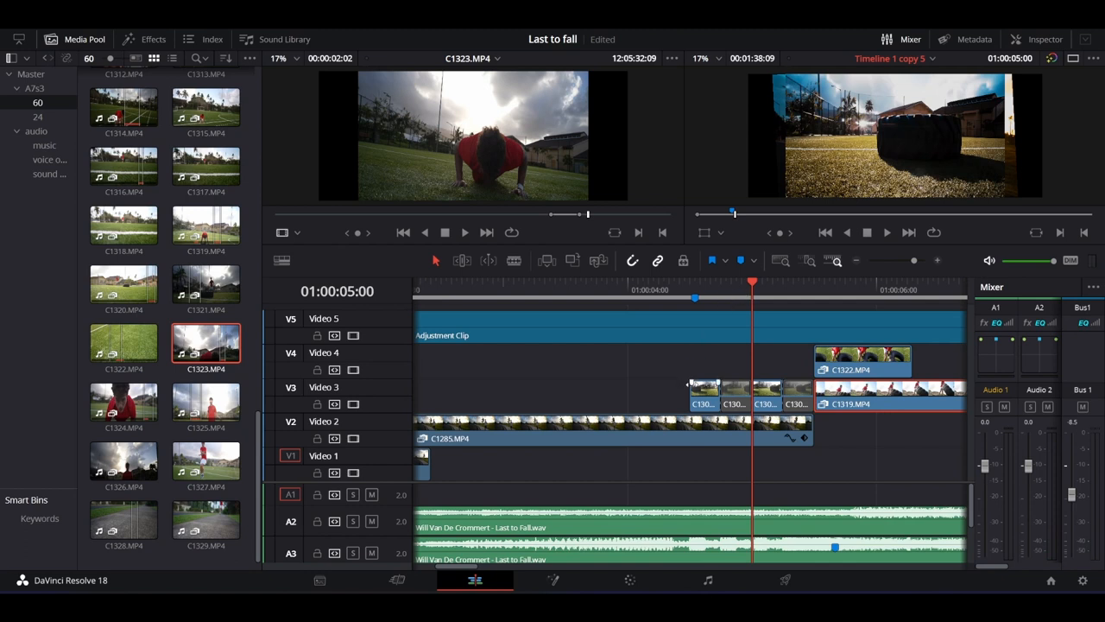
- Play across the cut from the sunset runner shot near 4 seconds, then zoom out
left_click(721, 298)
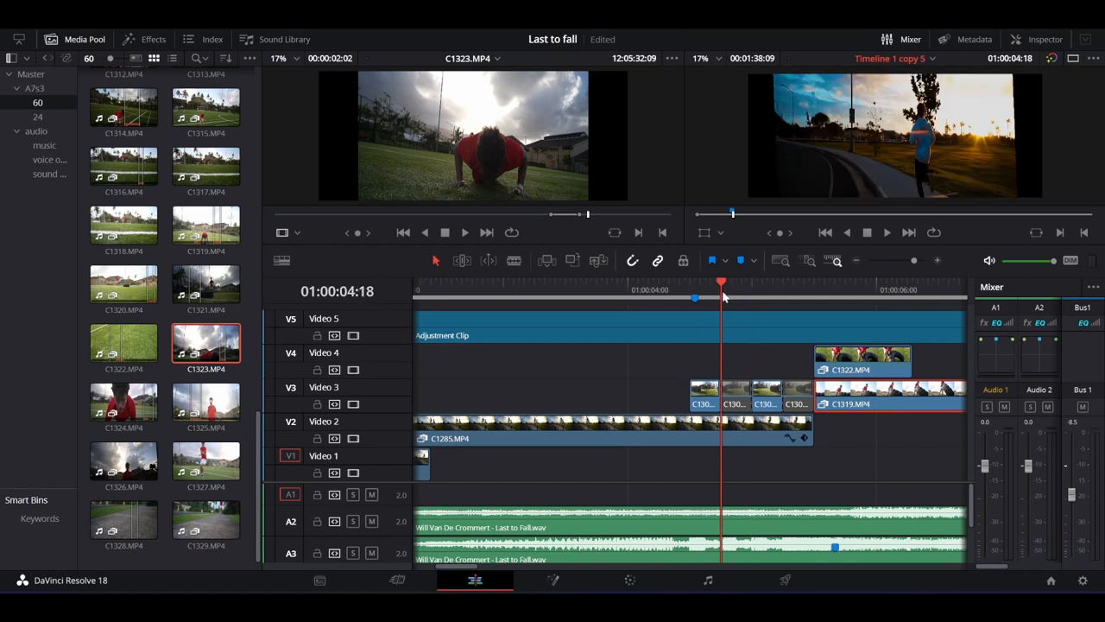
left_click(782, 293)
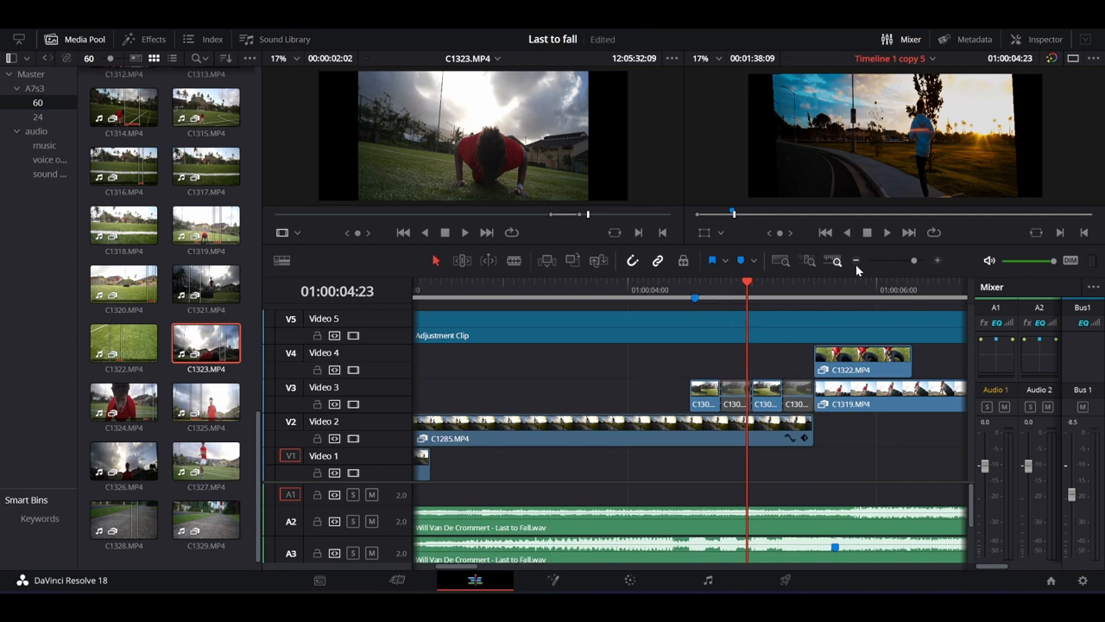
left_click(856, 260)
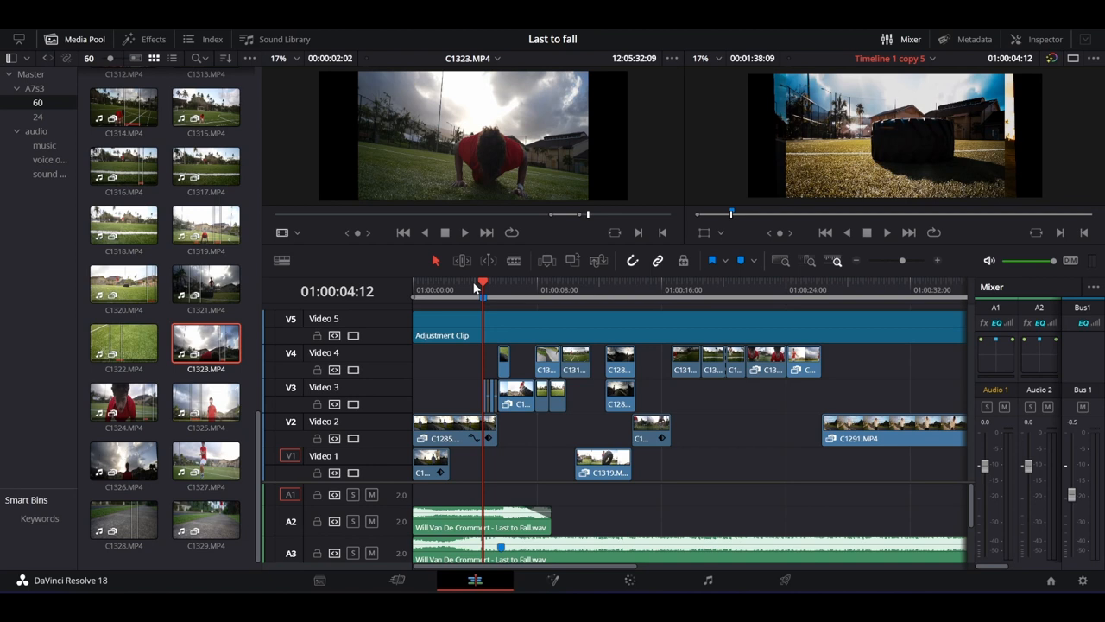
mouse_move(598, 294)
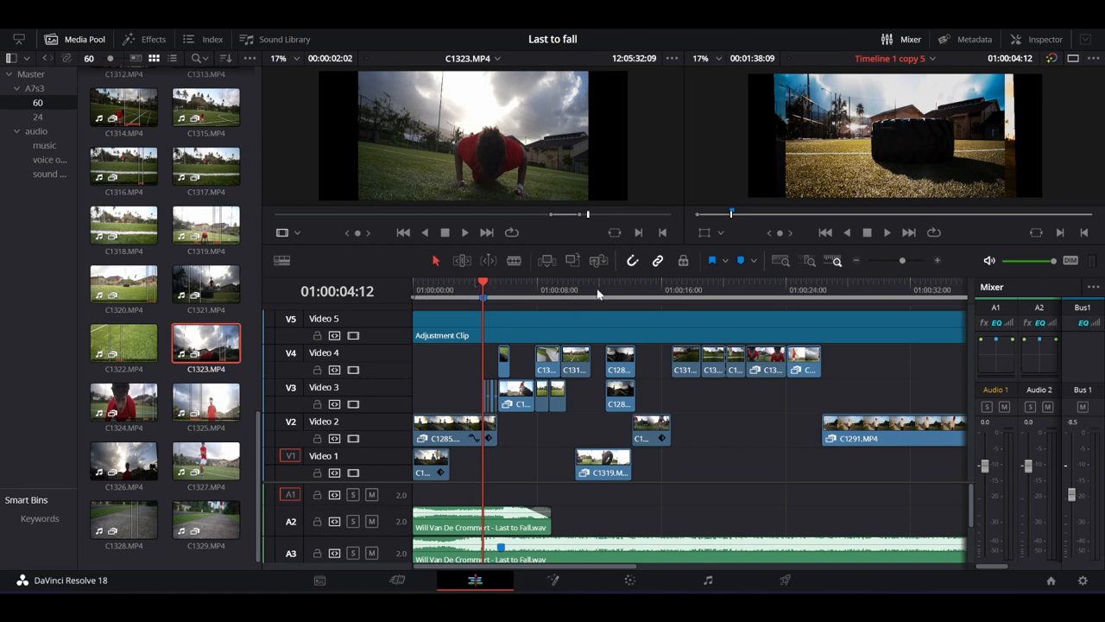
- Jump to the C1288 sunset runner shots around 13 seconds
left_click(606, 289)
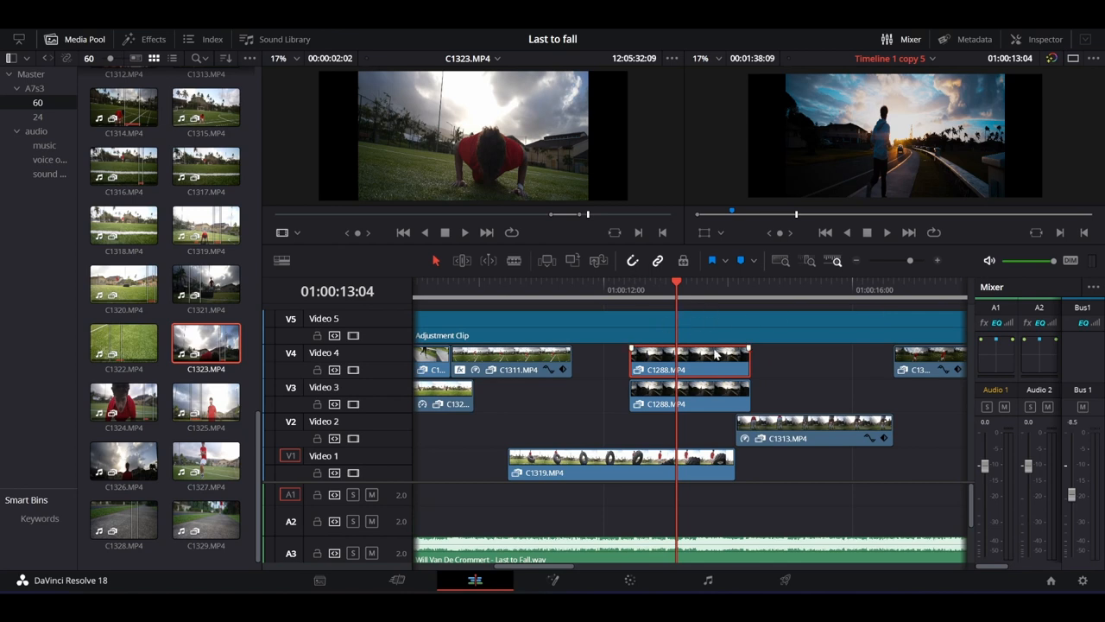
mouse_move(617, 443)
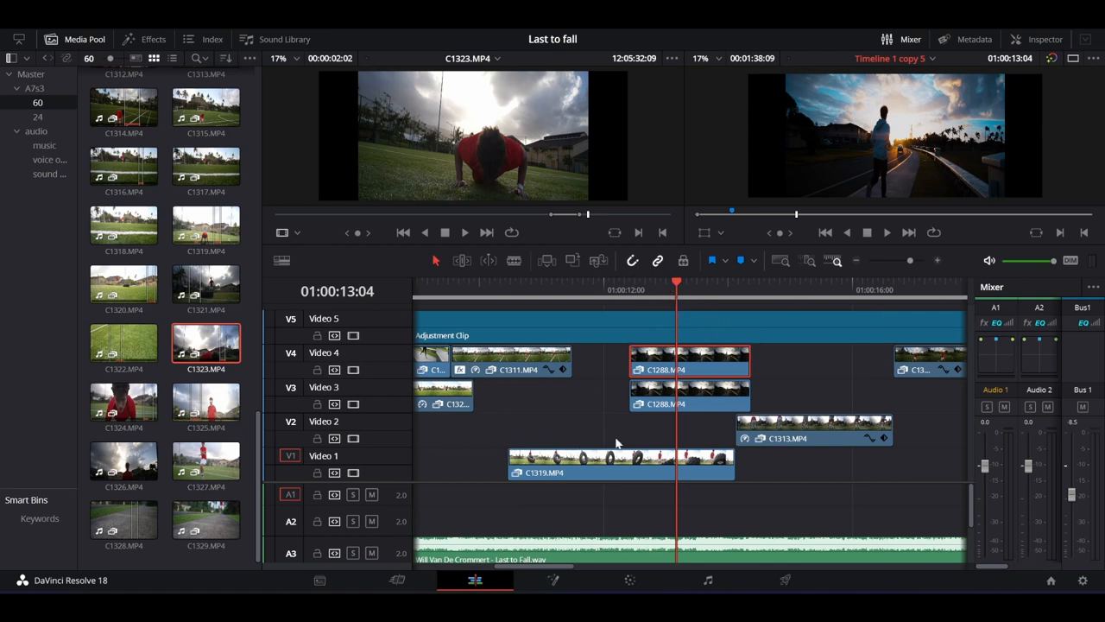
mouse_move(604, 285)
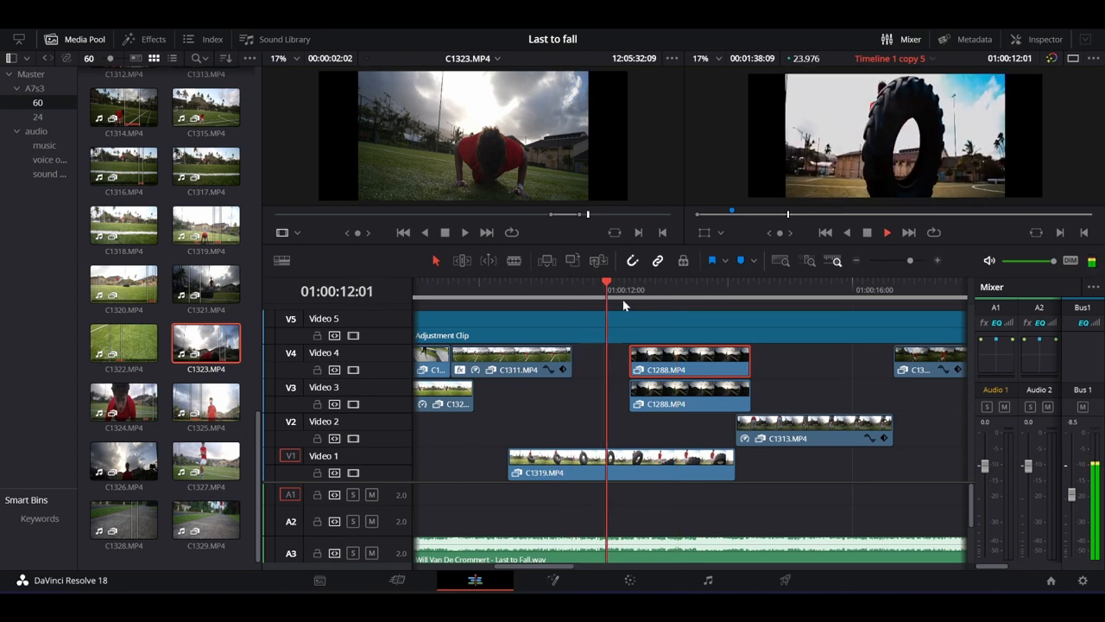
left_click(731, 290)
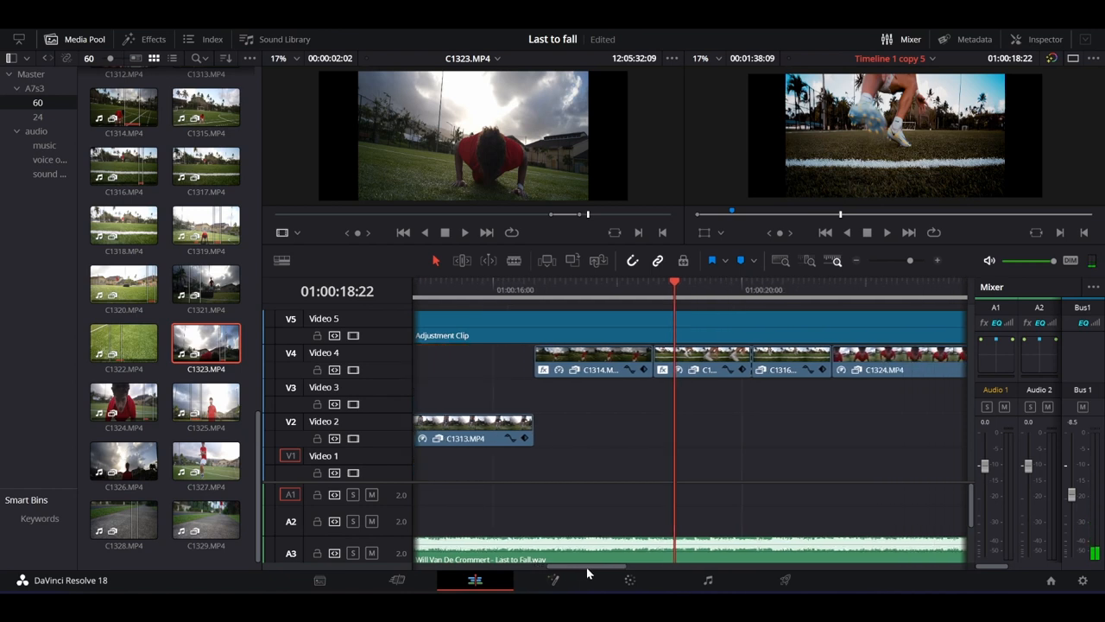
- Scroll to around 20 seconds and zoom out to show the opening half-minute
scroll("right", 3)
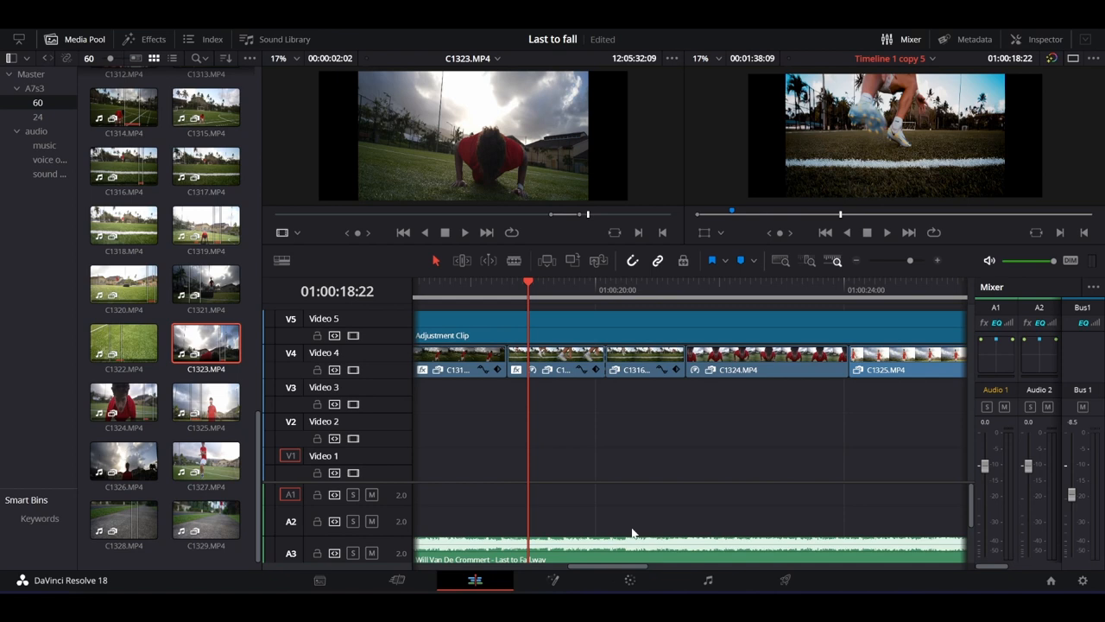
mouse_move(824, 283)
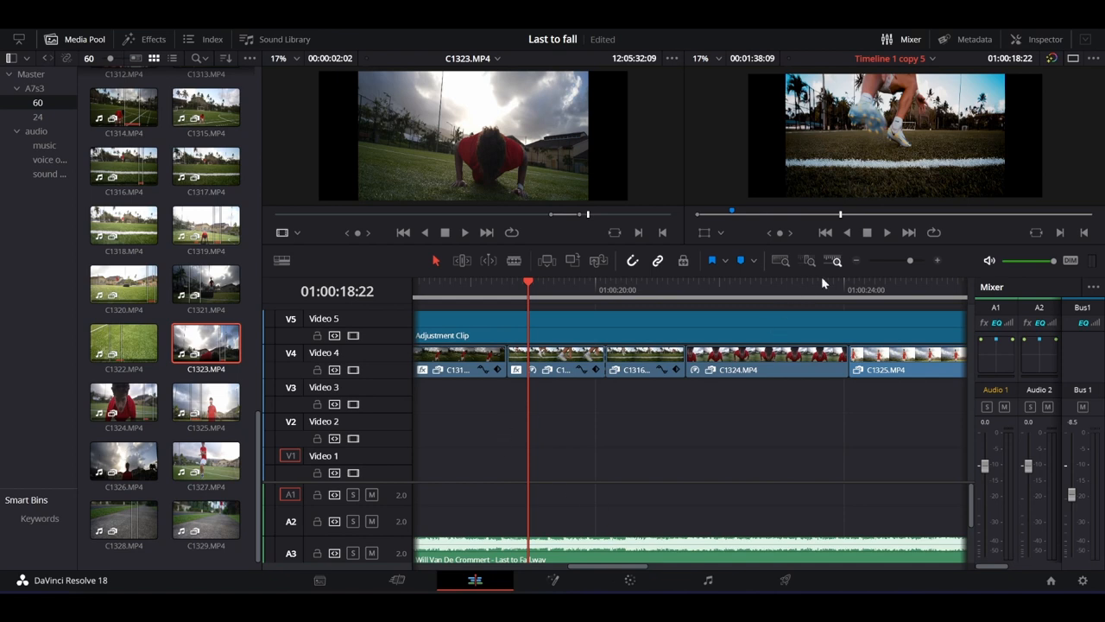
left_click(857, 260)
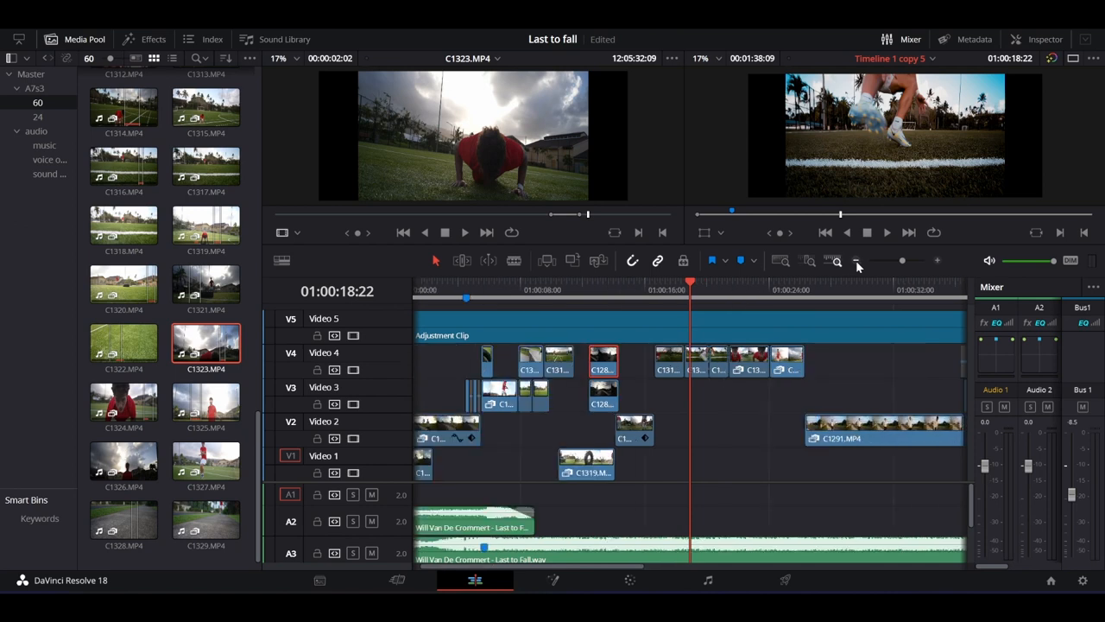
- Move the playhead to the running-feet shot near 20 seconds and scroll the timeline
left_click(730, 289)
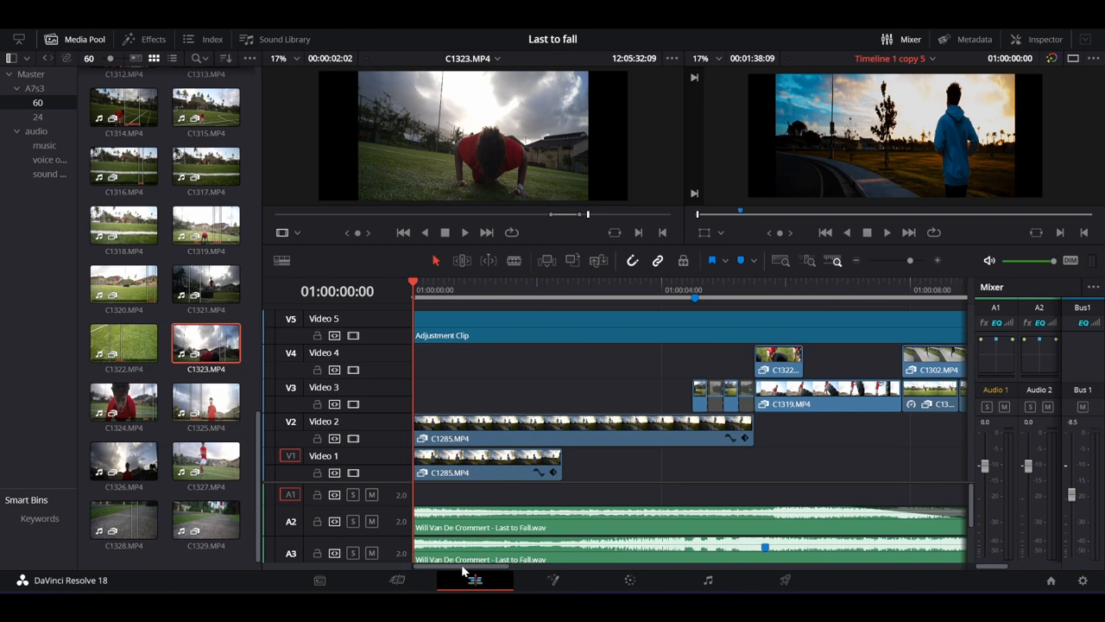
scroll("right", 3)
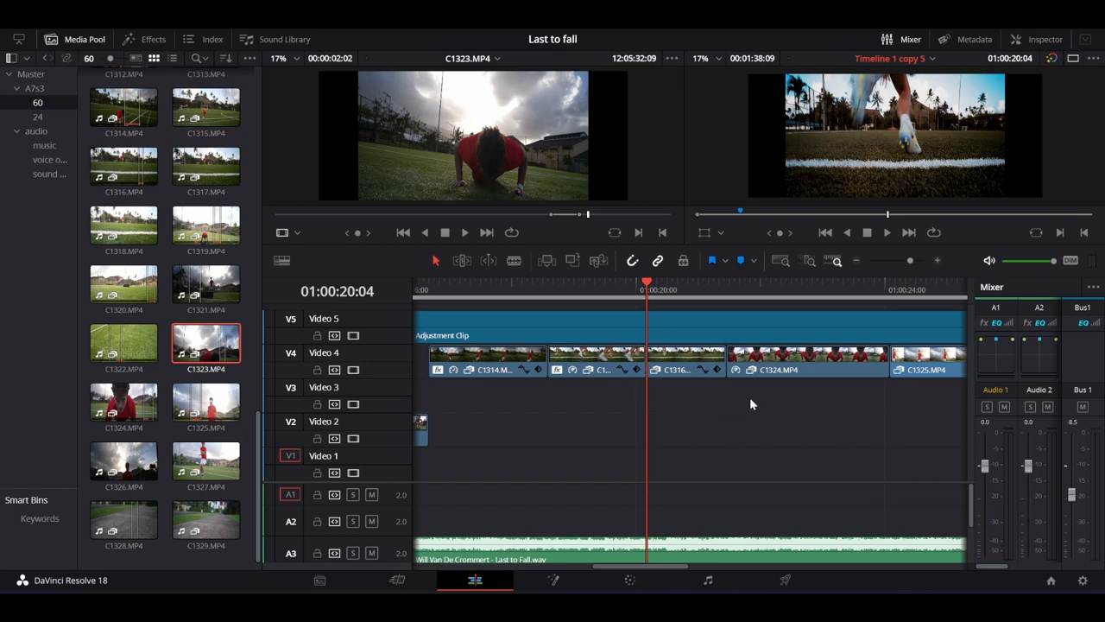
mouse_move(626, 482)
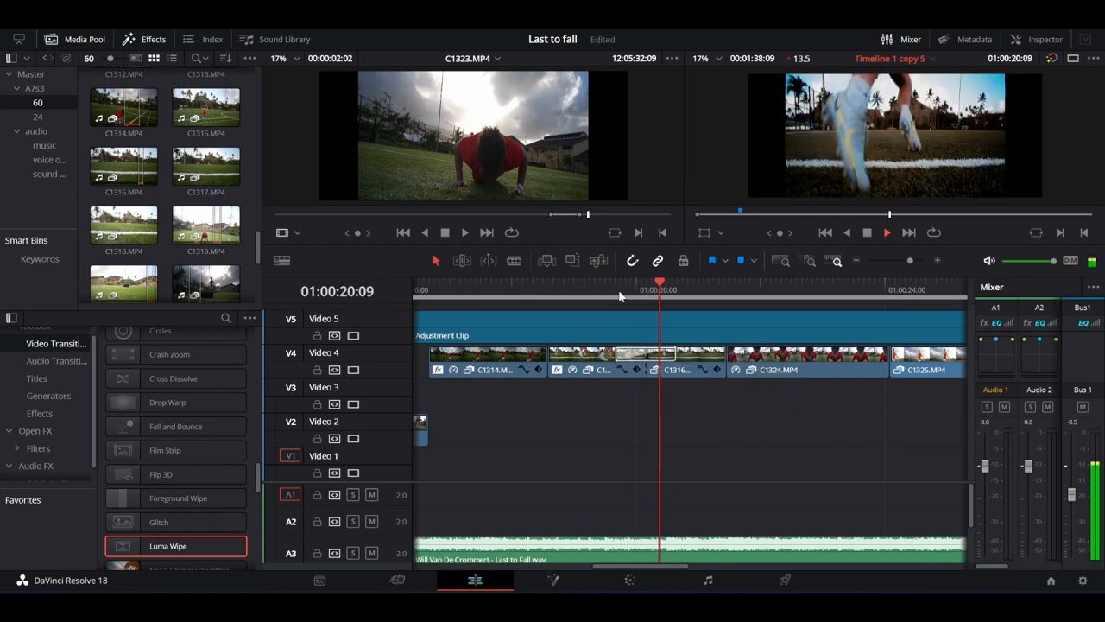
left_click(632, 283)
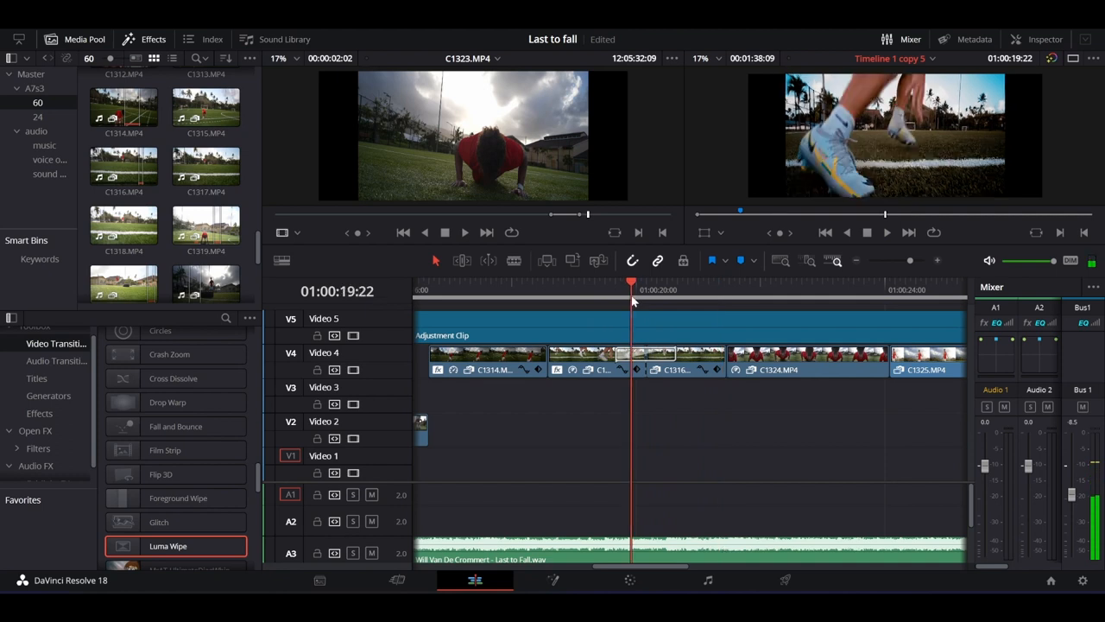
left_click(693, 289)
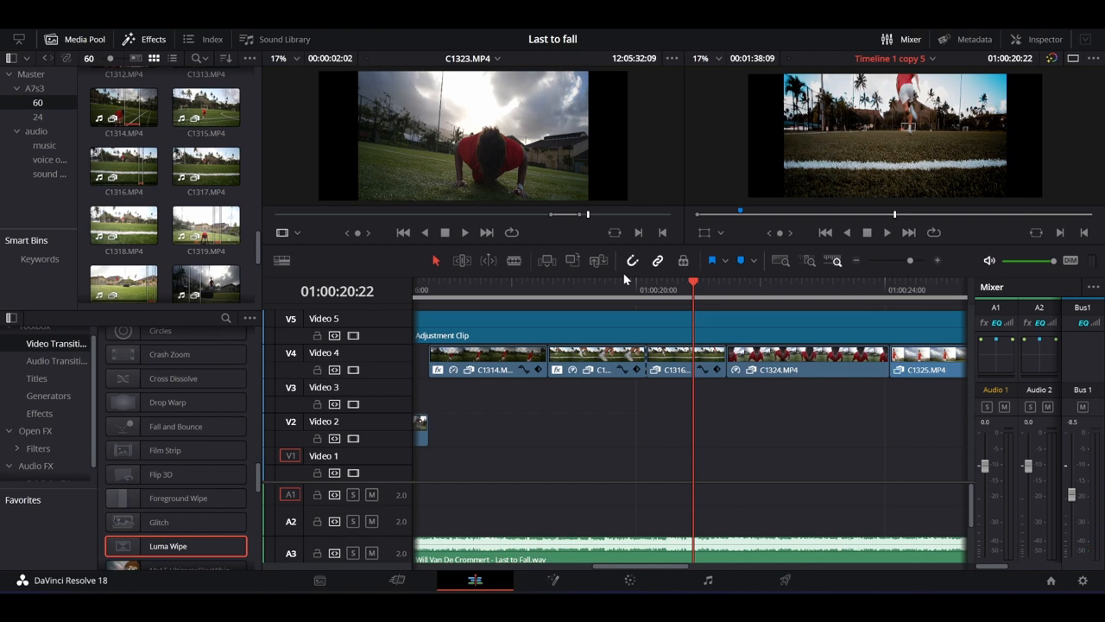
mouse_move(649, 436)
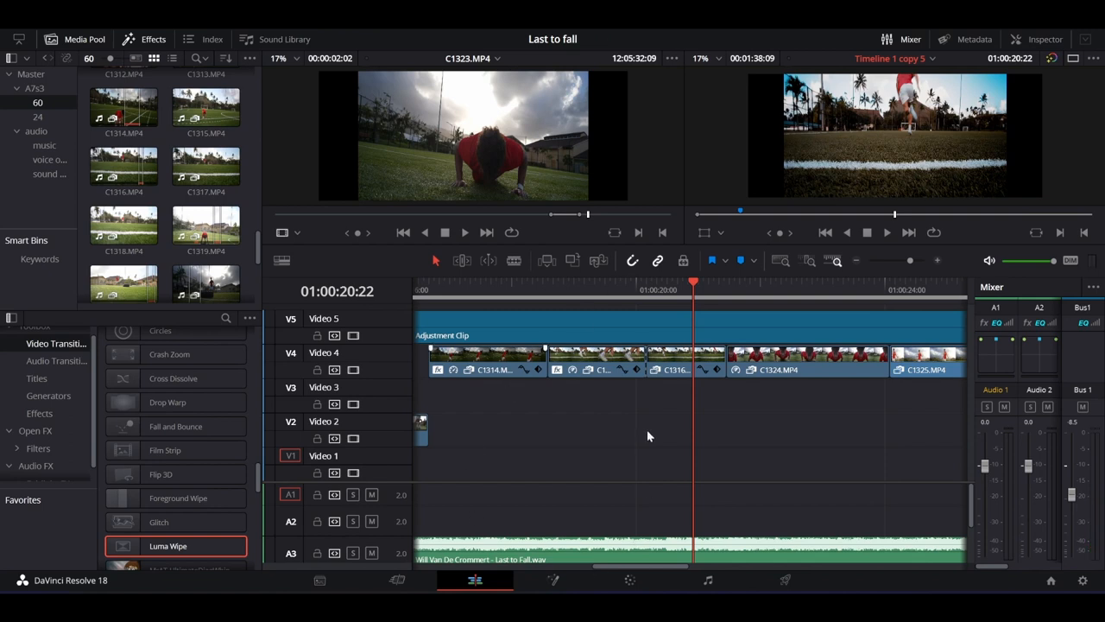
mouse_move(642, 429)
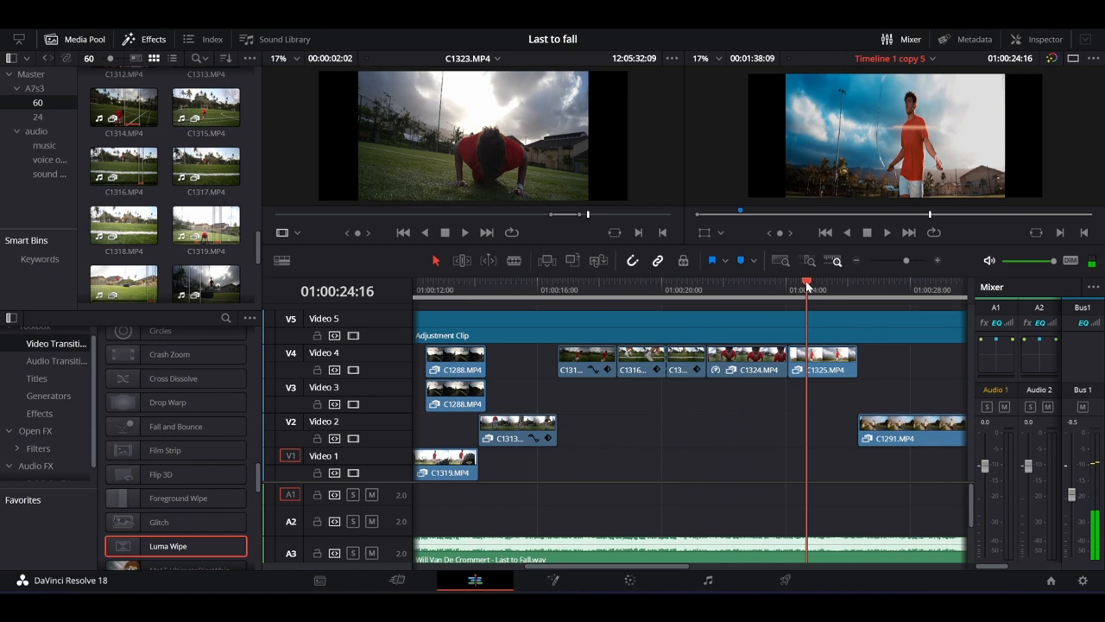
- Zoom the timeline into the opening clips around the four-second mark
left_click(890, 283)
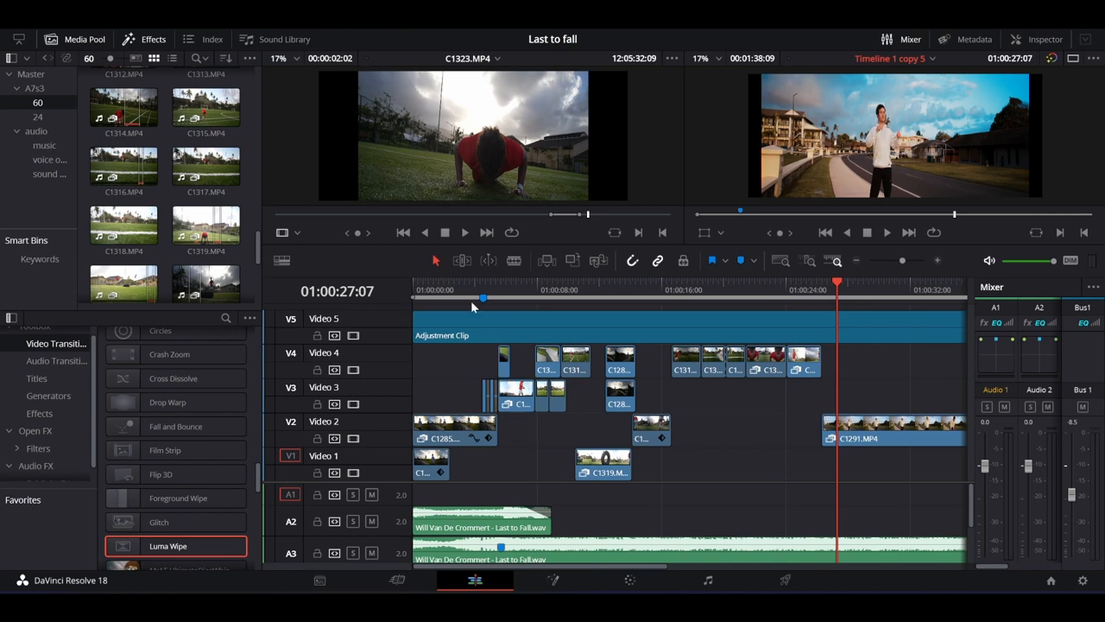
left_click(484, 289)
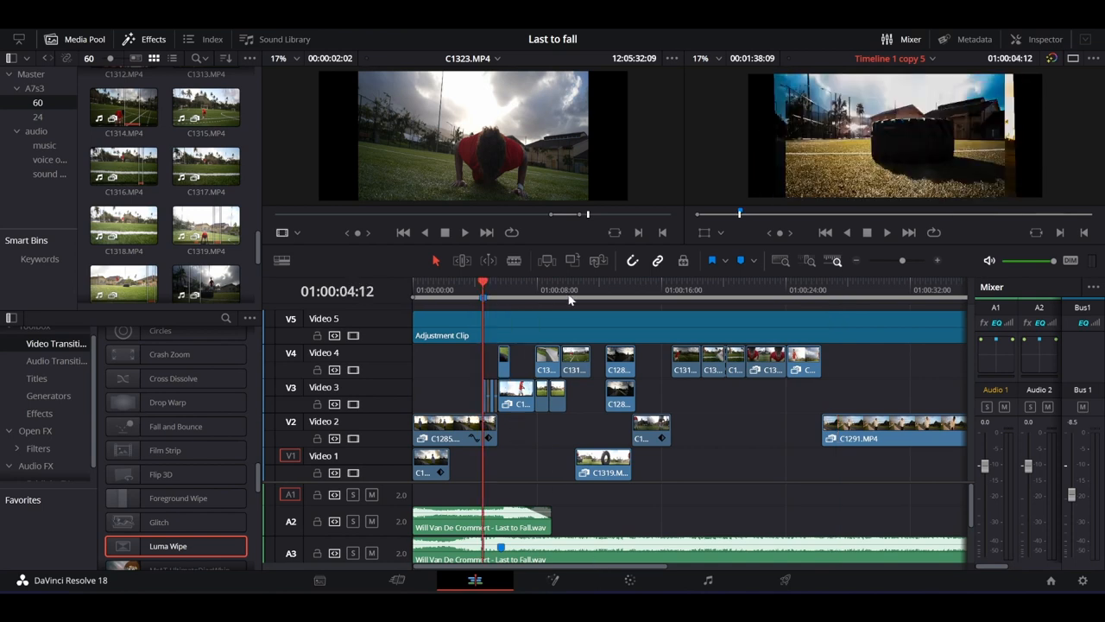
left_click(938, 260)
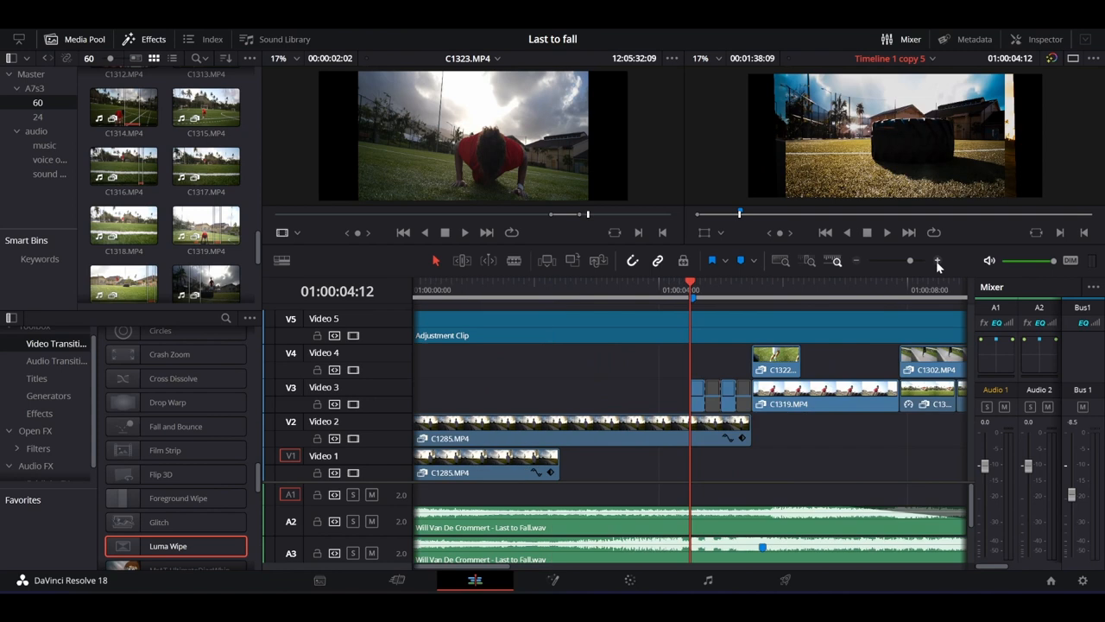
left_click(643, 290)
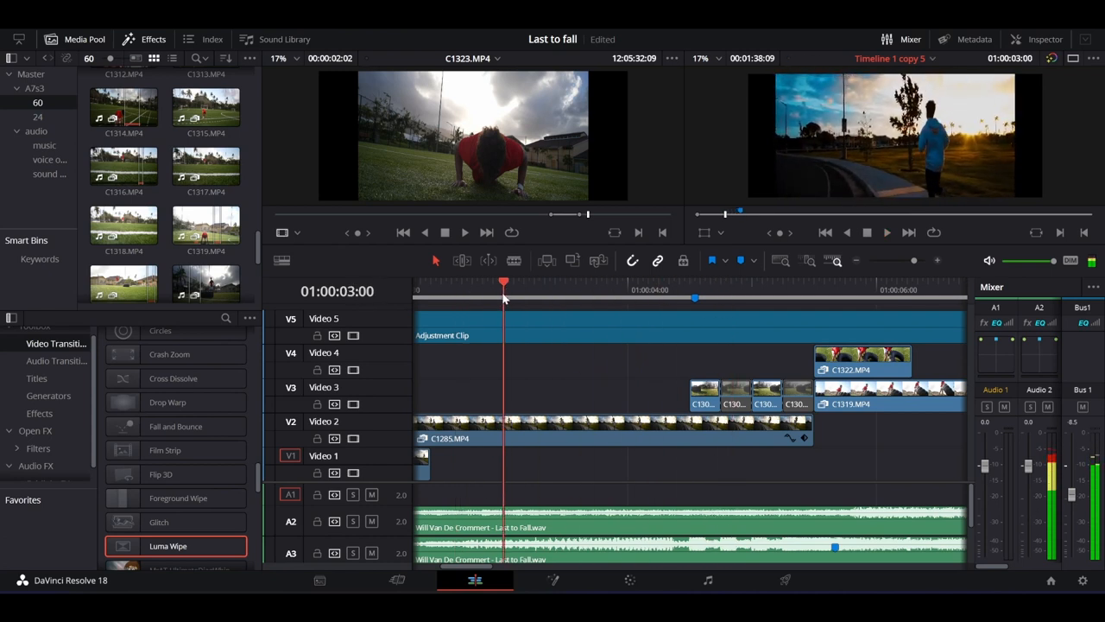
- Scrub between 01:00:03:13 and 01:00:04:18, then select C1285 on Video 2 and open its transform settings
left_click(721, 300)
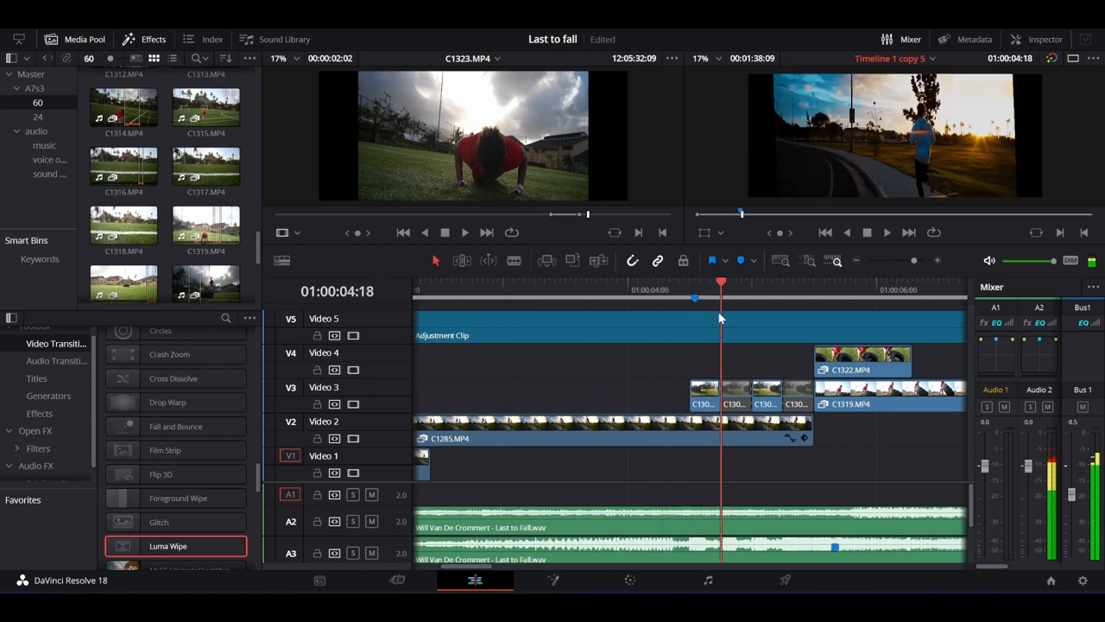
left_click(569, 289)
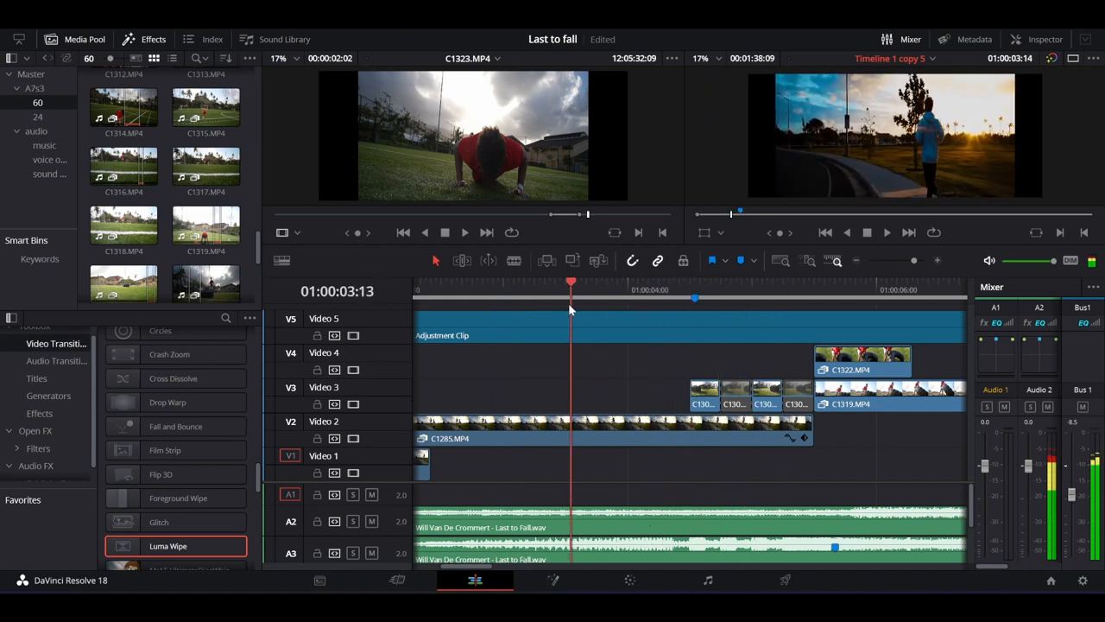
left_click(696, 290)
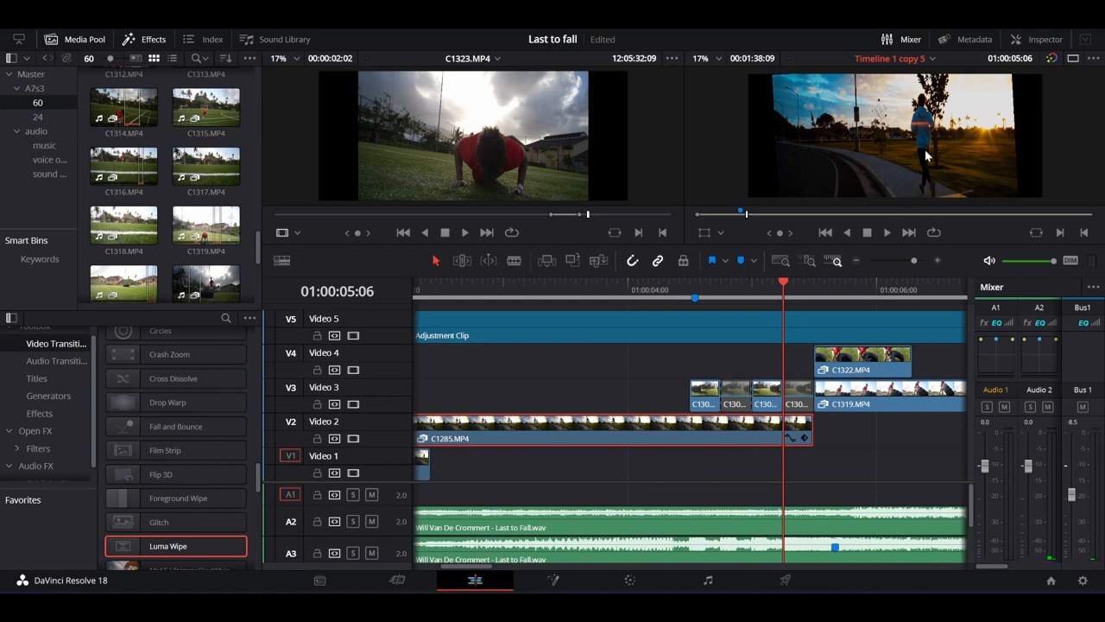
left_click(1046, 39)
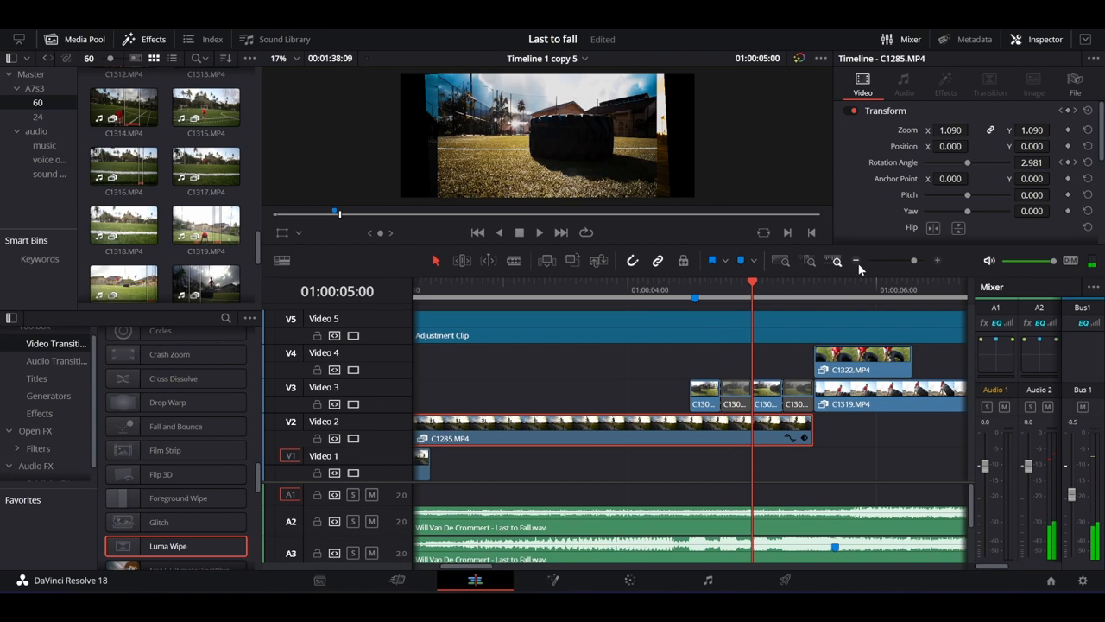
mouse_move(889, 271)
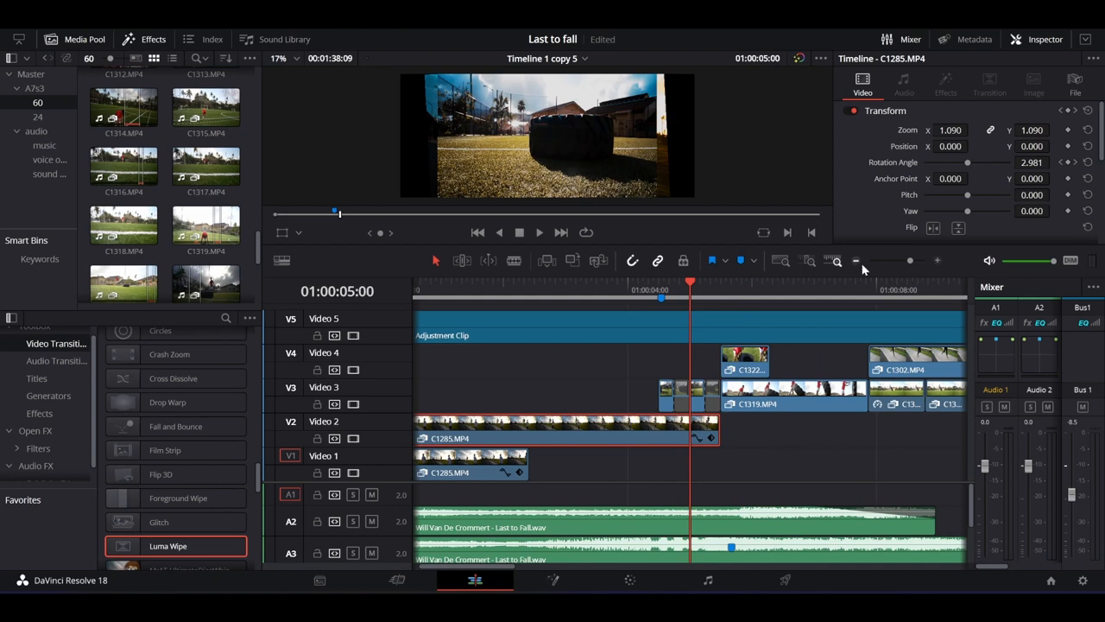
- Zoom the timeline out to show the whole Last to fall edit, then move to the Color page
left_click(855, 260)
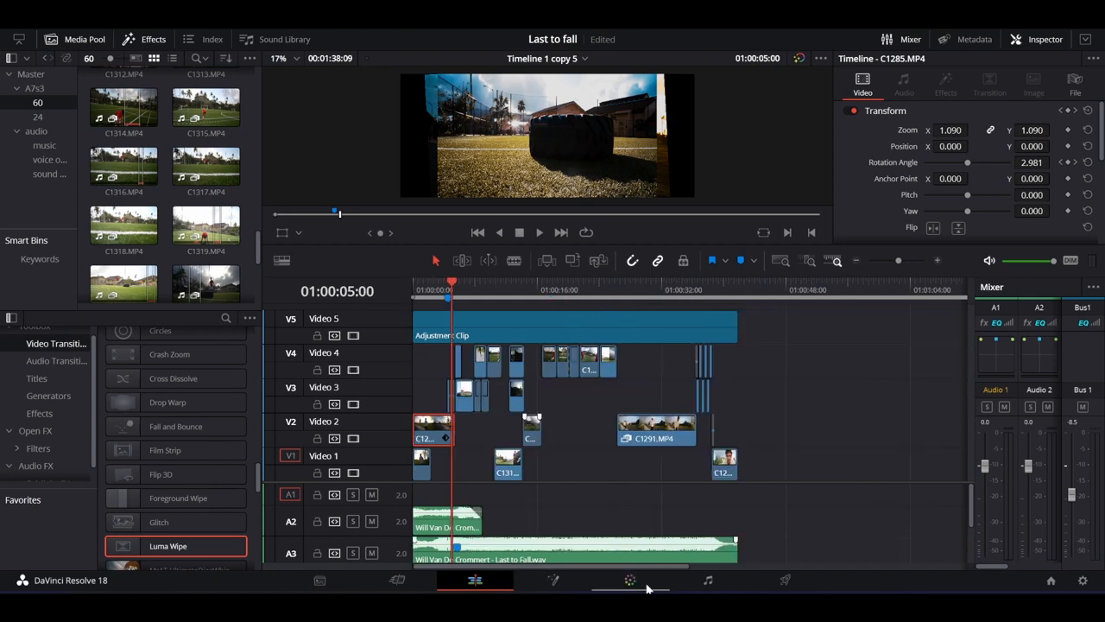
left_click(630, 579)
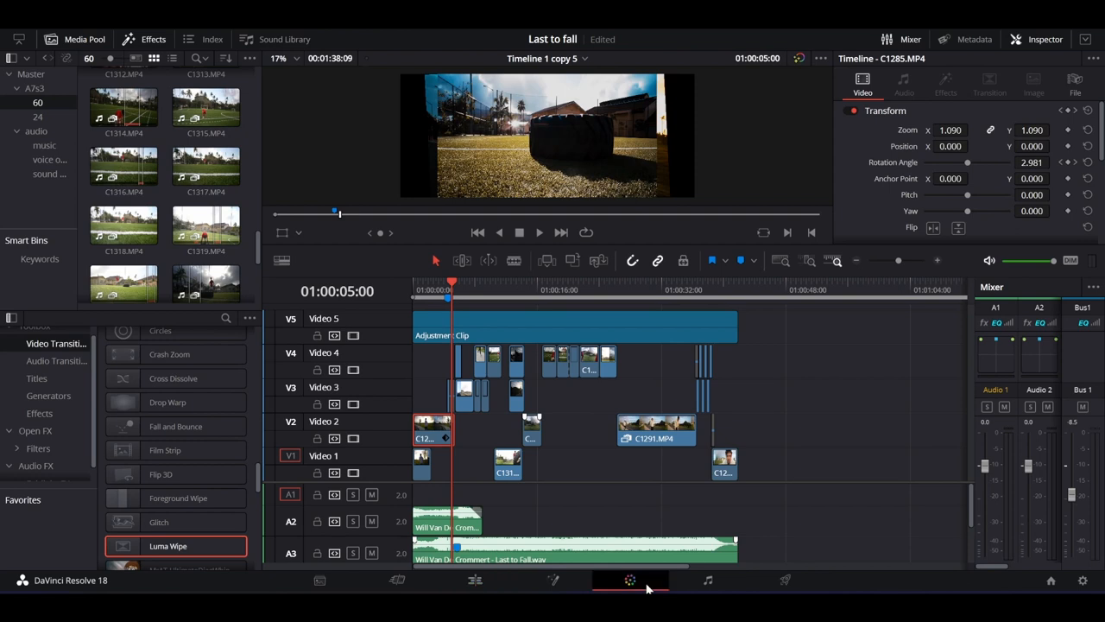
- On the Color page, review the node grades of clip 06 (C1322) and the adjustment clip
left_click(630, 580)
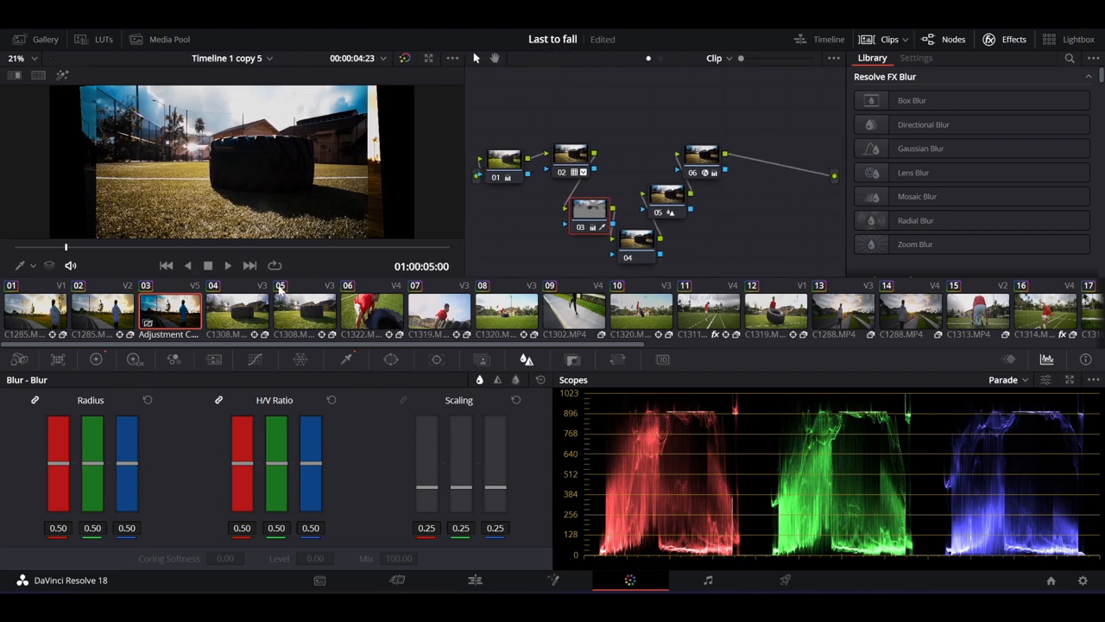
mouse_move(529, 97)
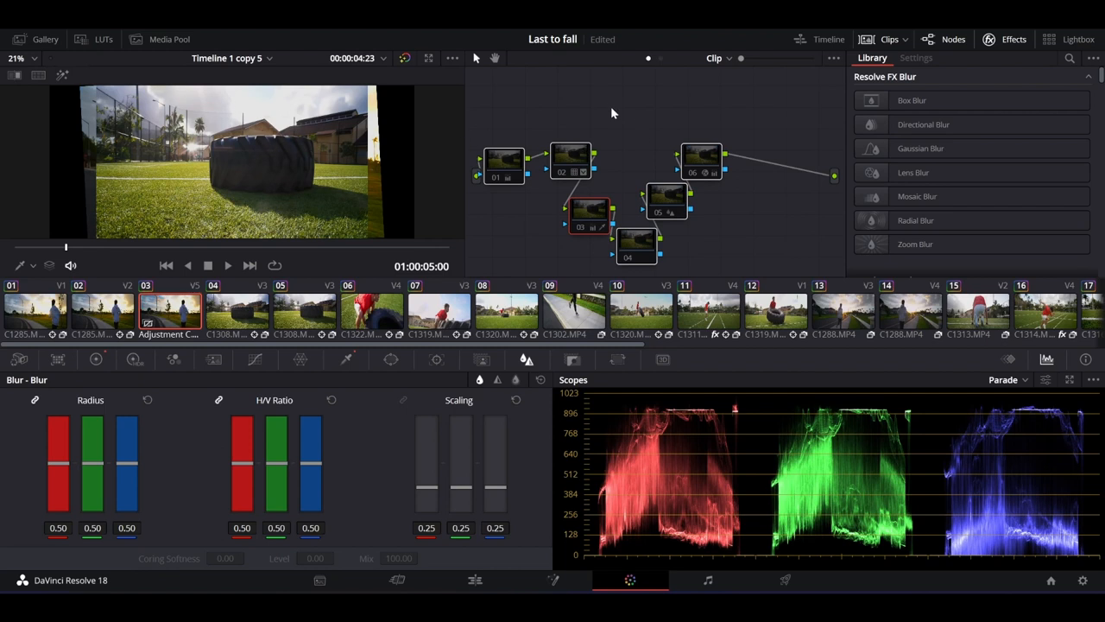
mouse_move(445, 150)
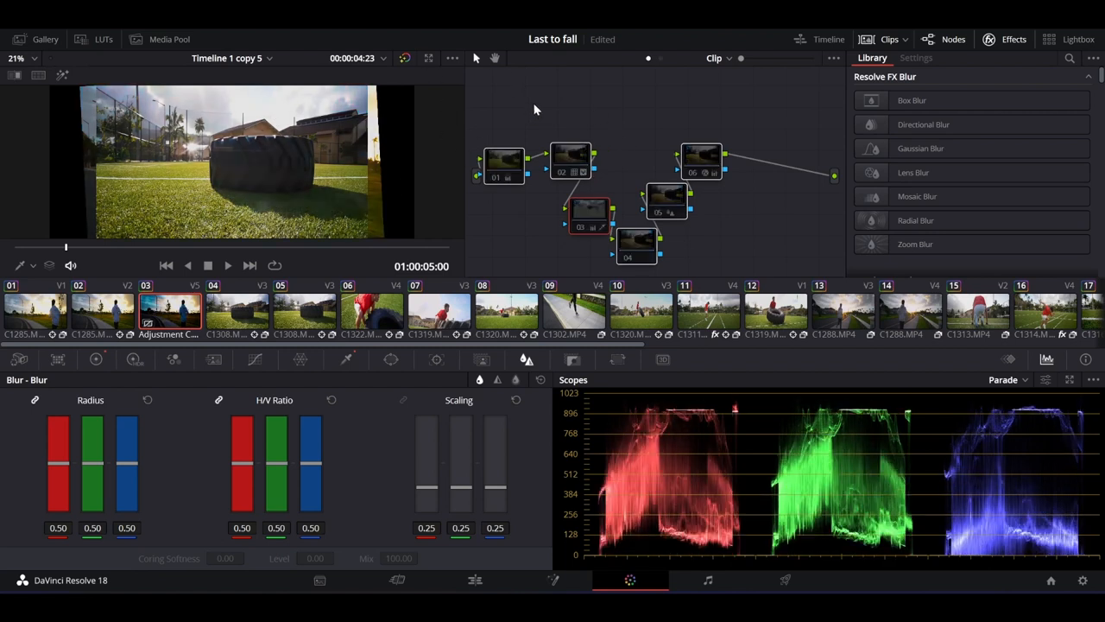
left_click(371, 310)
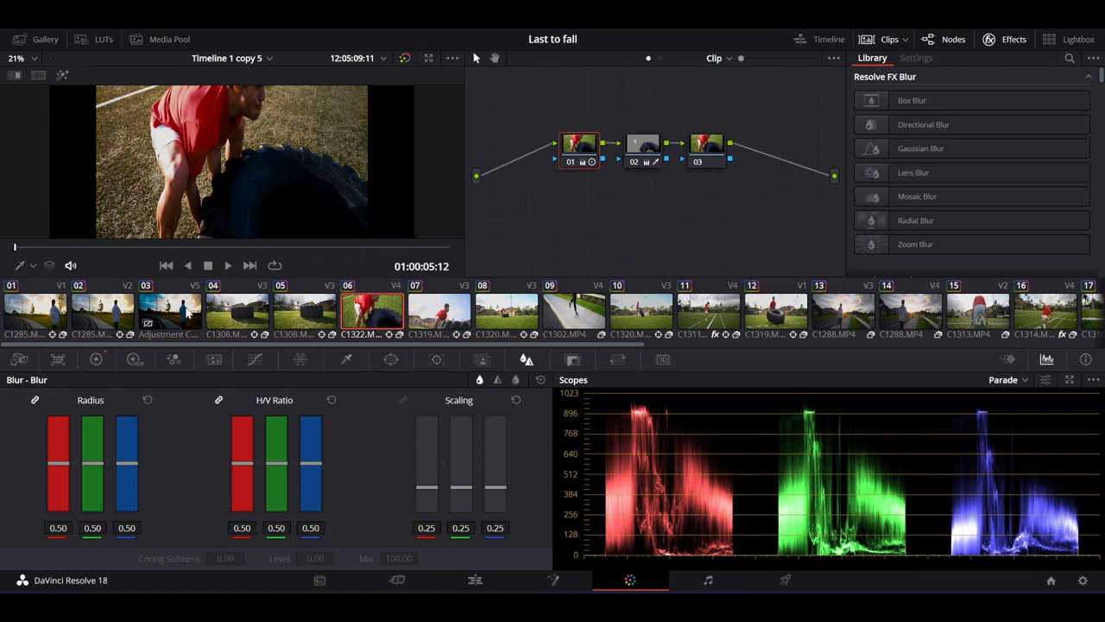
left_click(170, 312)
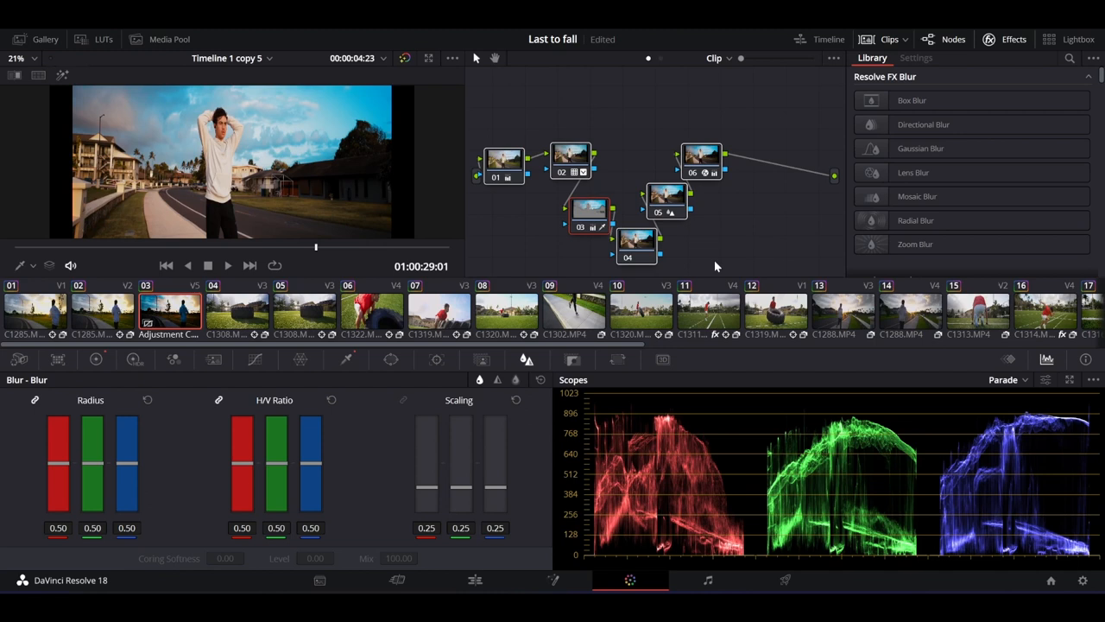
mouse_move(651, 425)
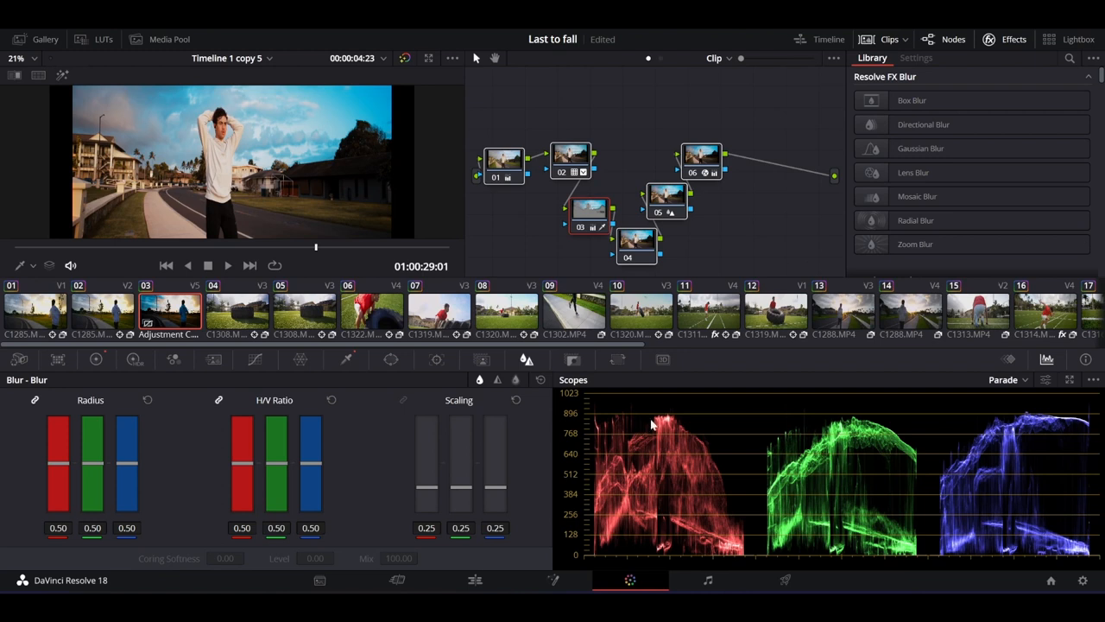
mouse_move(672, 292)
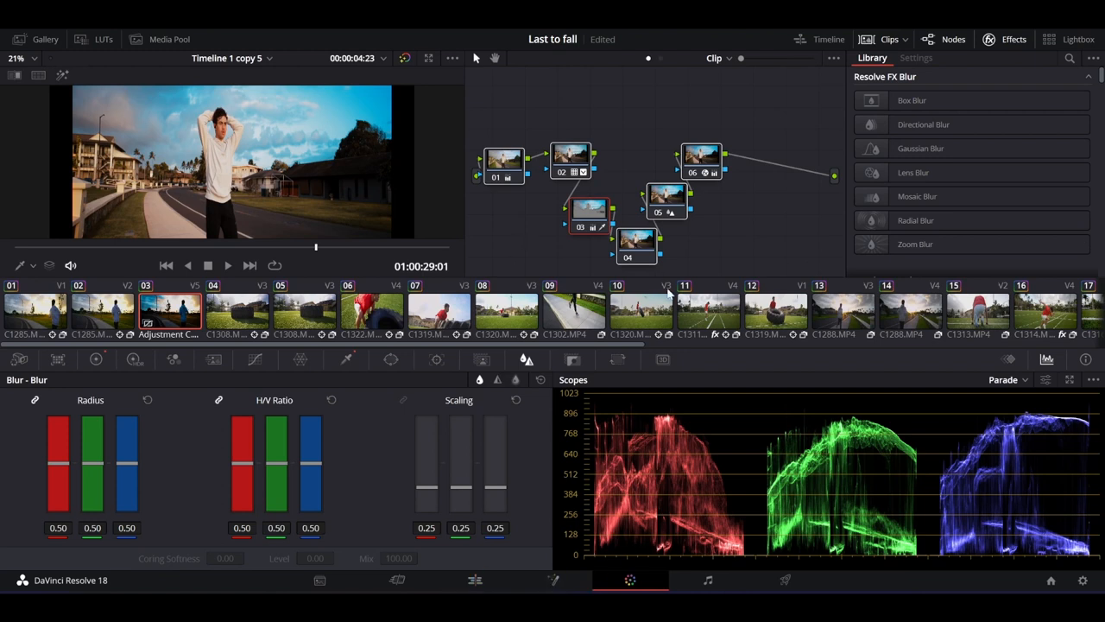
scroll("right", 3)
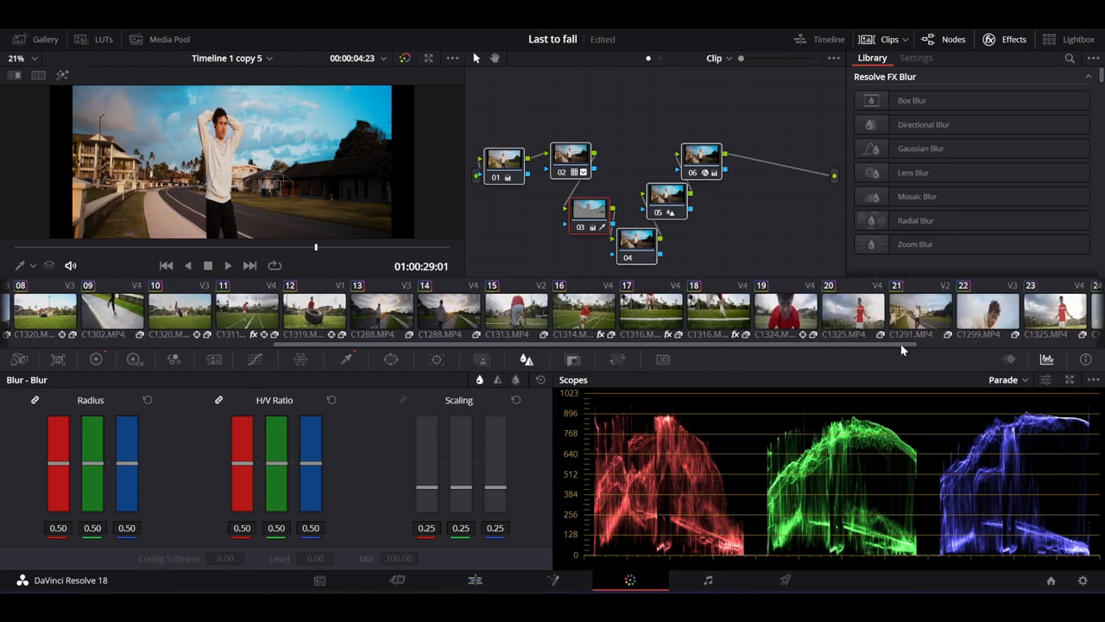